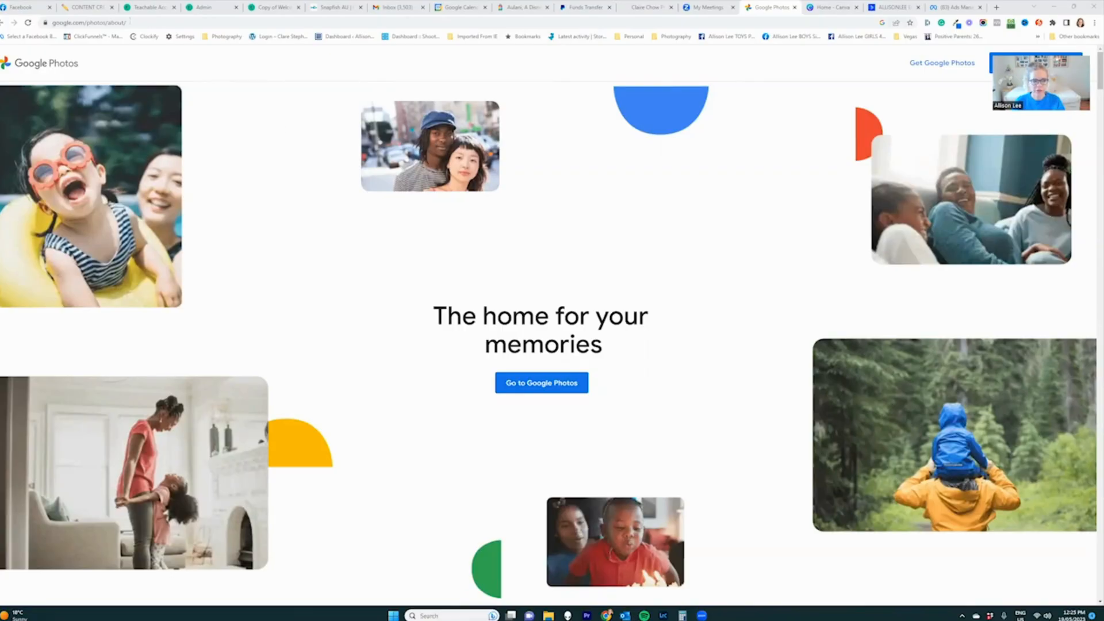
# Search the web for 'google photos' and go into Google Photos from the results.
pyautogui.click(84, 22)
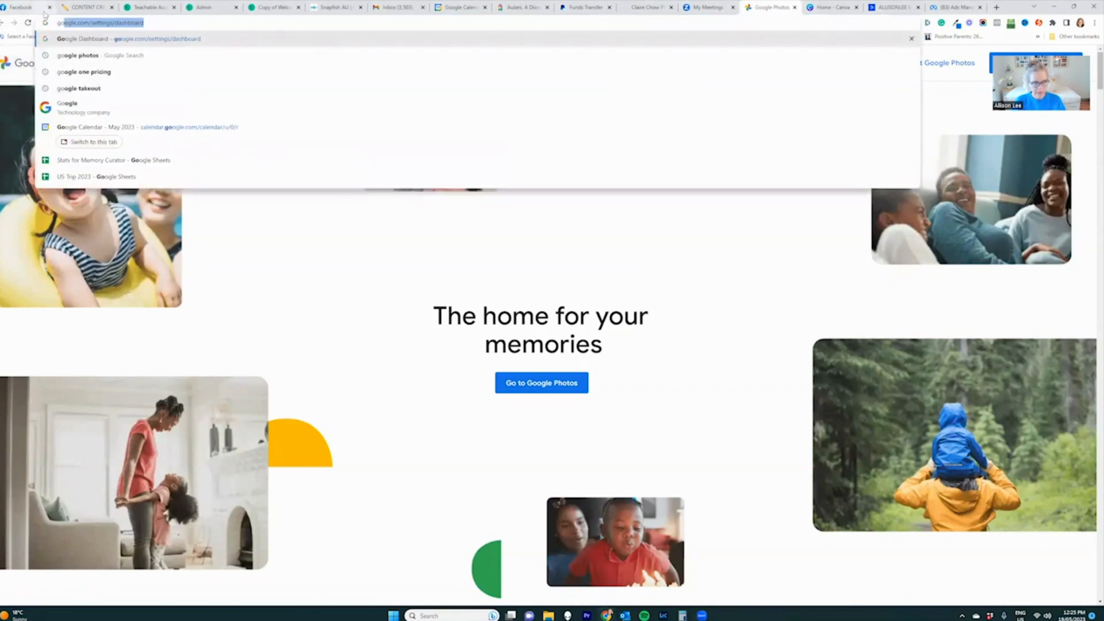
pyautogui.write('google photos')
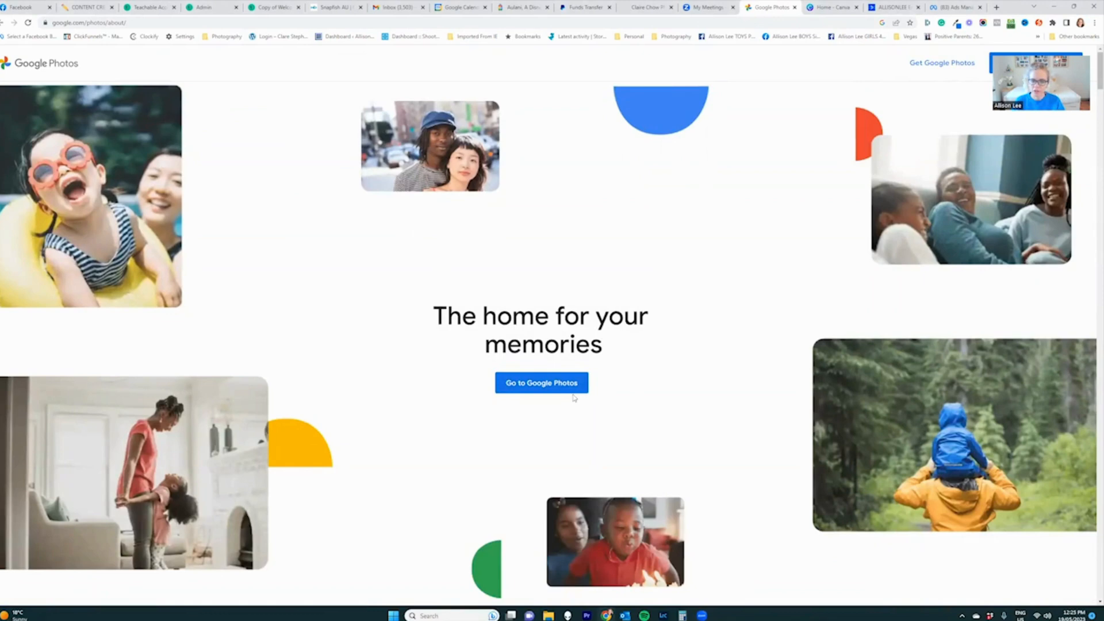
pyautogui.click(541, 382)
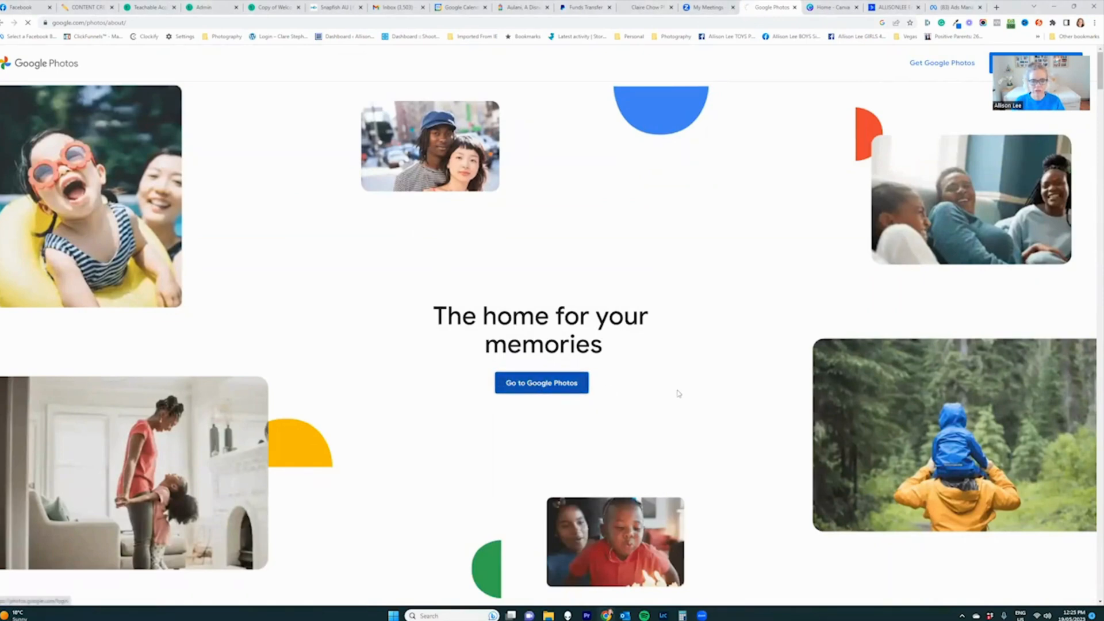
# Open the photo library and browse down the timeline to the April 2022 photos.
pyautogui.click(541, 381)
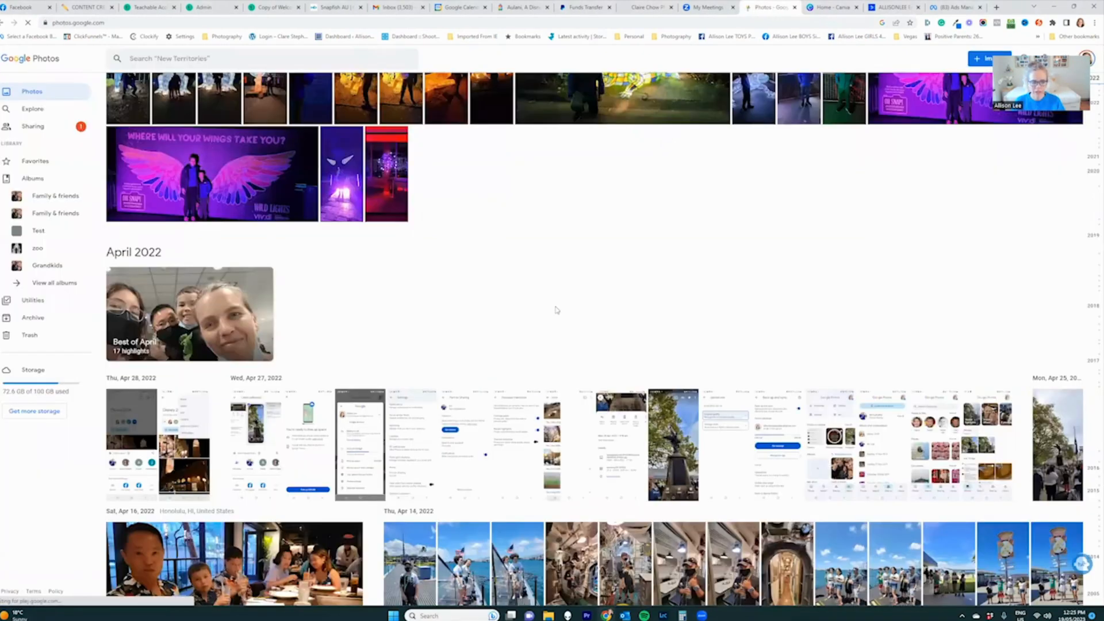
pyautogui.scroll(-3)
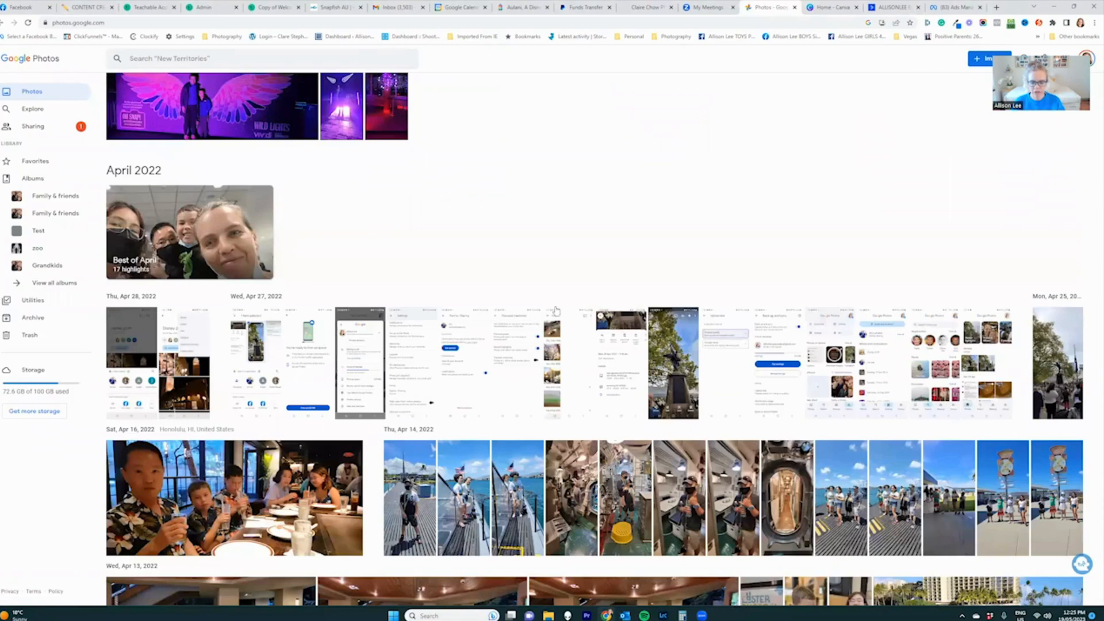
pyautogui.scroll(-3)
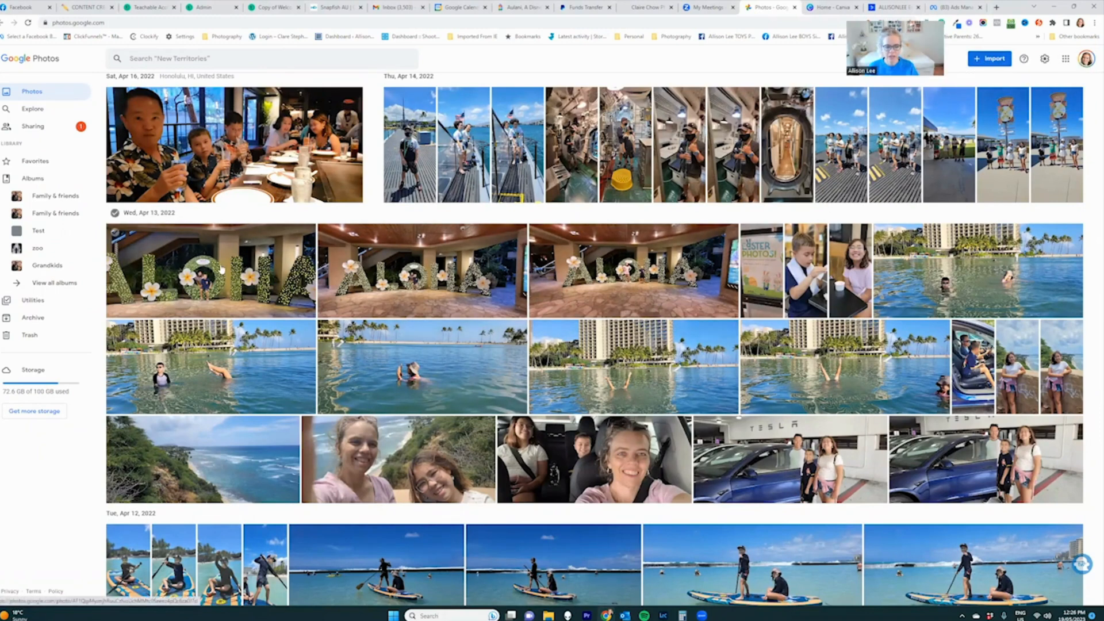
# Select the three ALOHA sign photos from Wed, Apr 13, 2022 and download them.
pyautogui.click(210, 271)
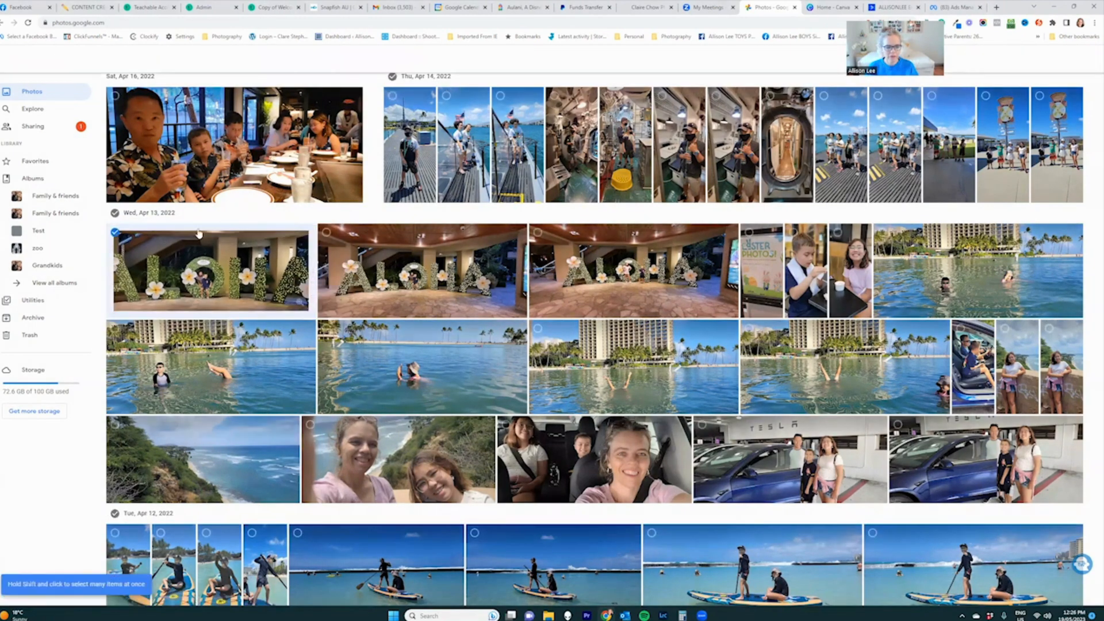
pyautogui.click(325, 231)
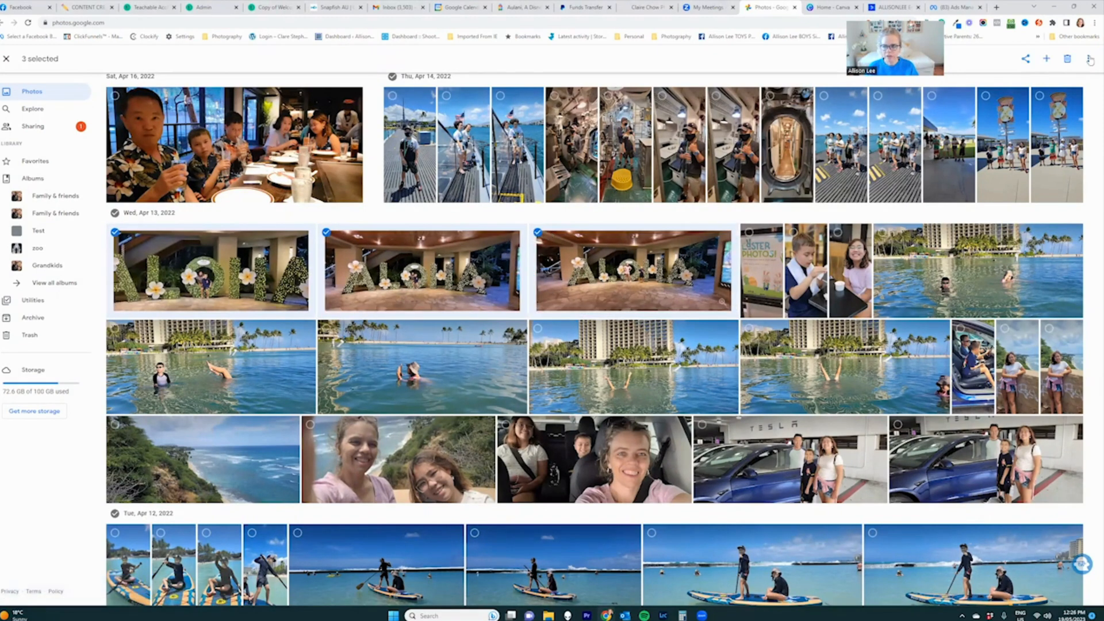
pyautogui.click(1090, 58)
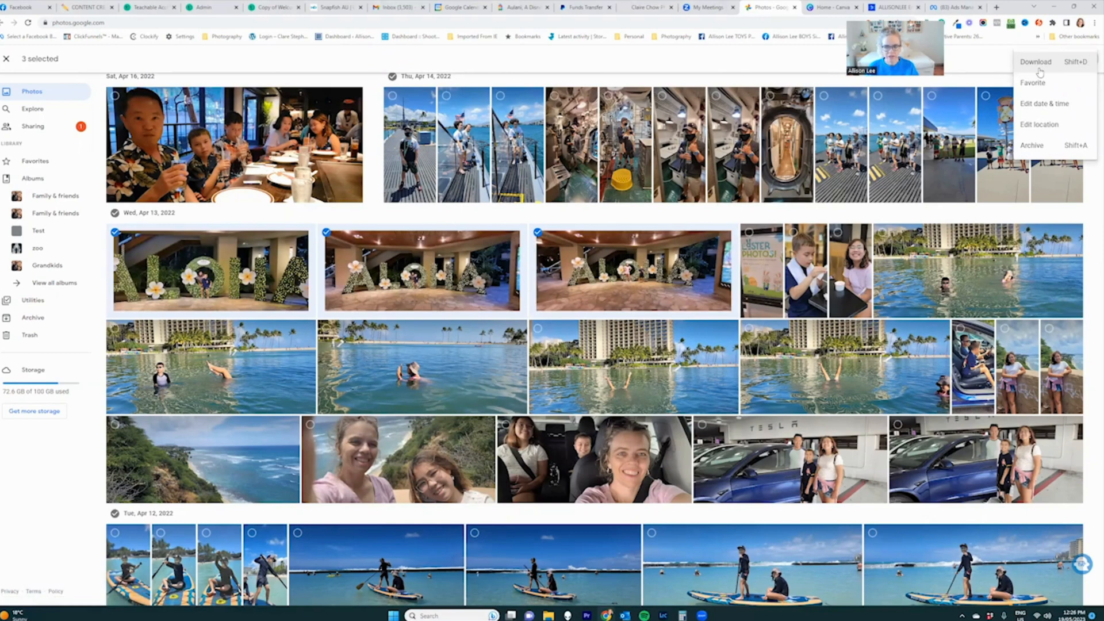
pyautogui.click(111, 232)
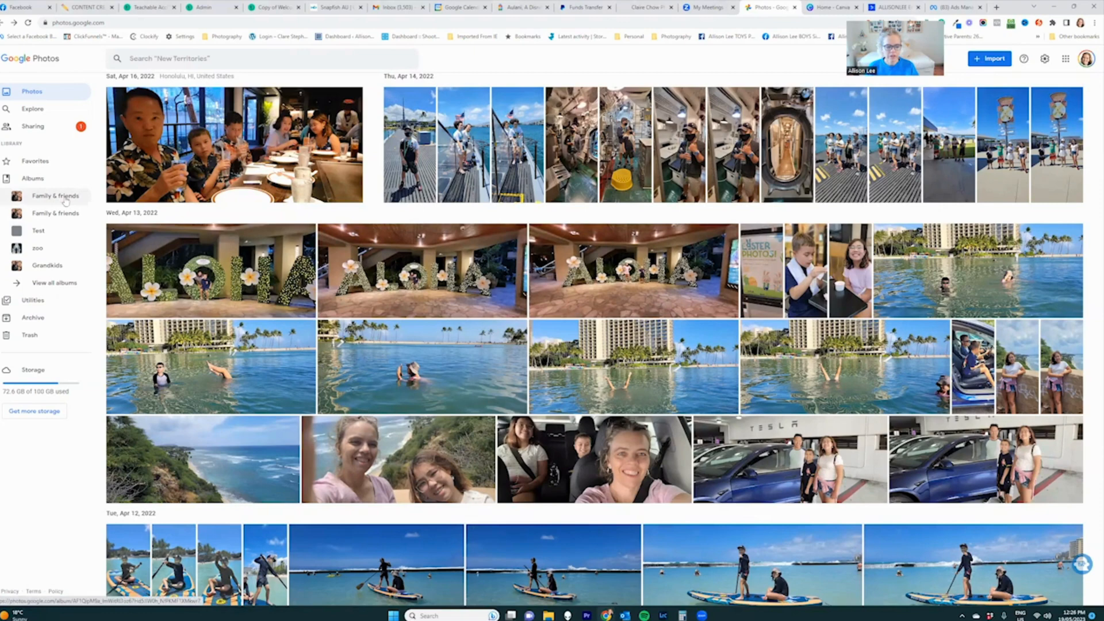
# Check the Family & friends album's Download all option, then return to the library.
pyautogui.click(55, 195)
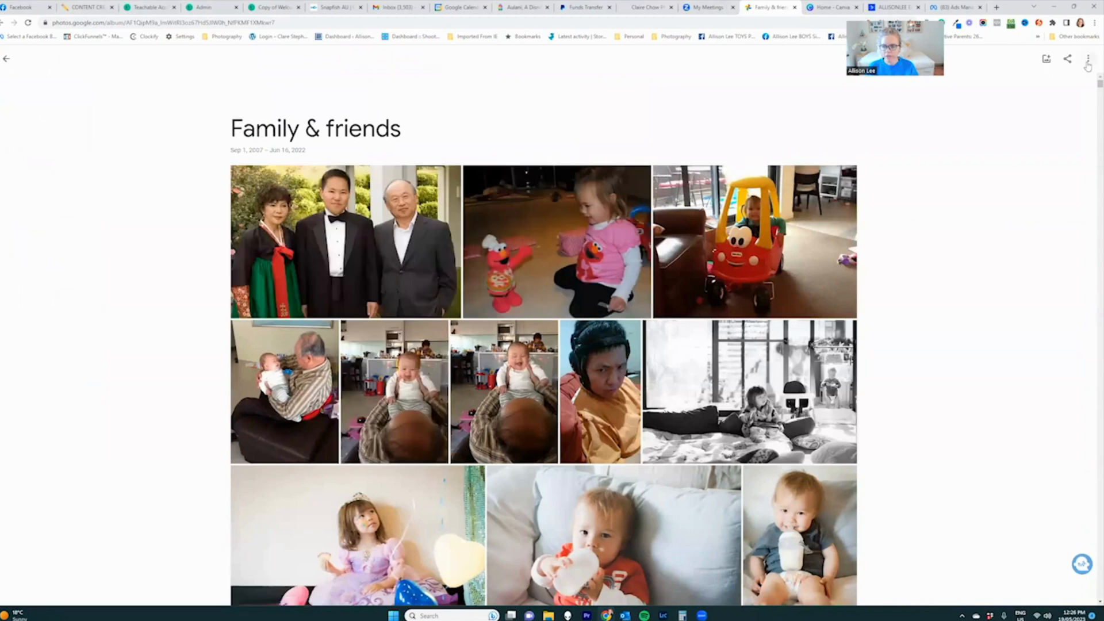
pyautogui.click(1088, 58)
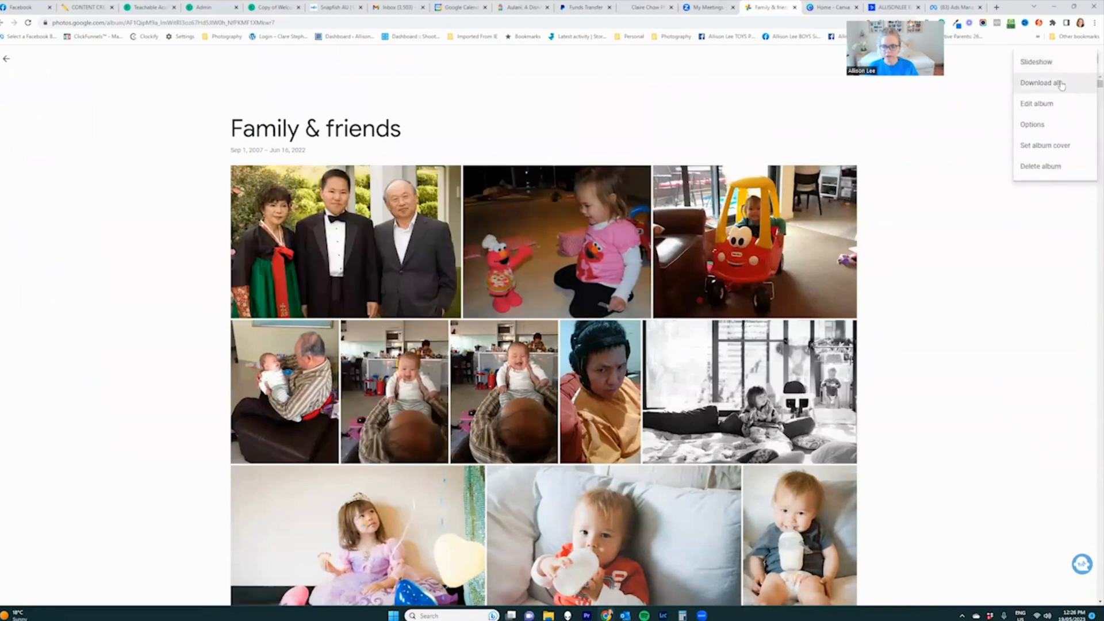
pyautogui.moveTo(676, 99)
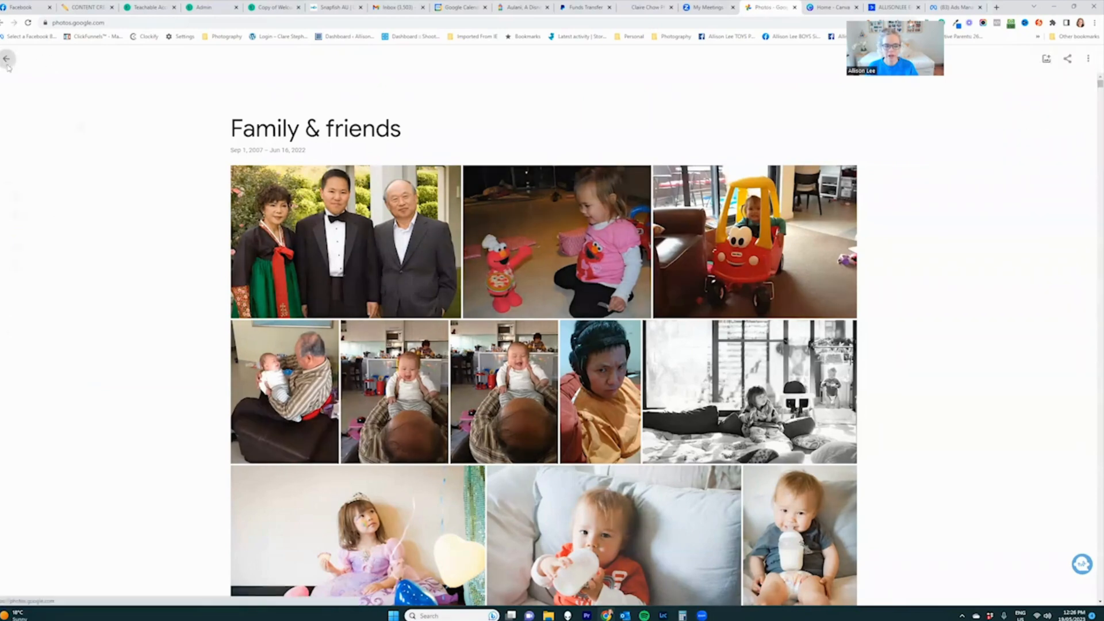
pyautogui.click(8, 59)
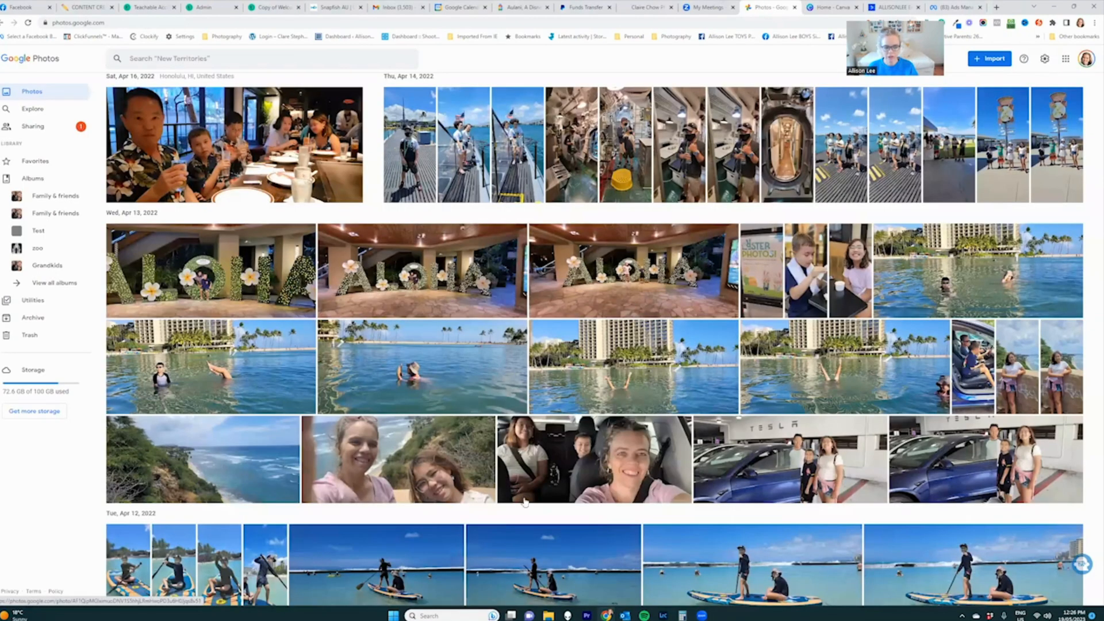
pyautogui.scroll(-3)
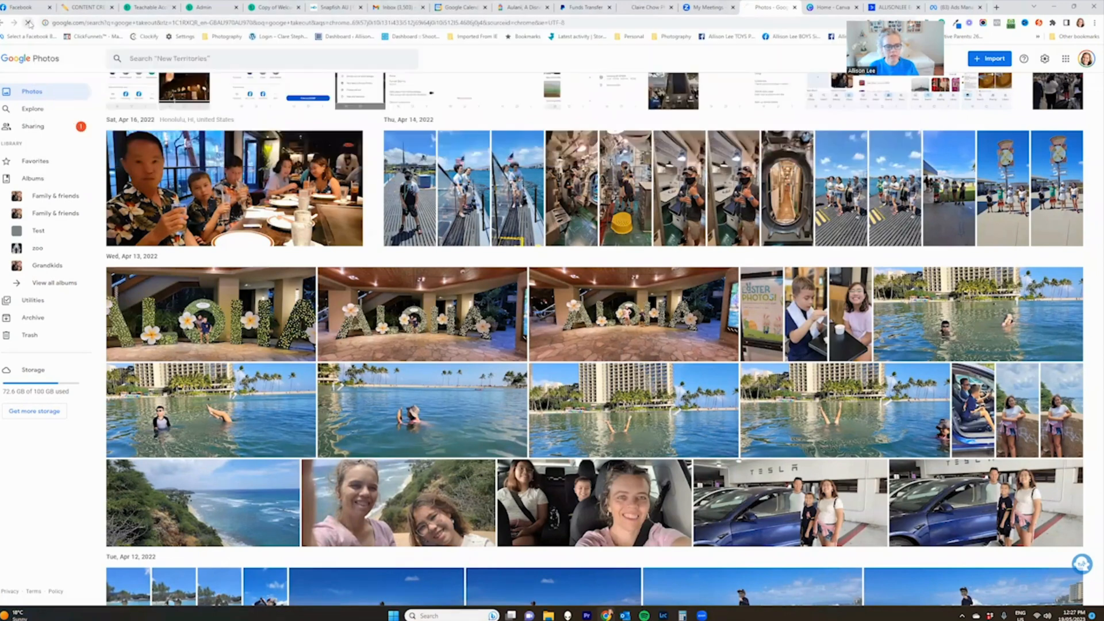
# Open takeout.google.com from the search results, landing on 'Select data to include'.
pyautogui.click(770, 7)
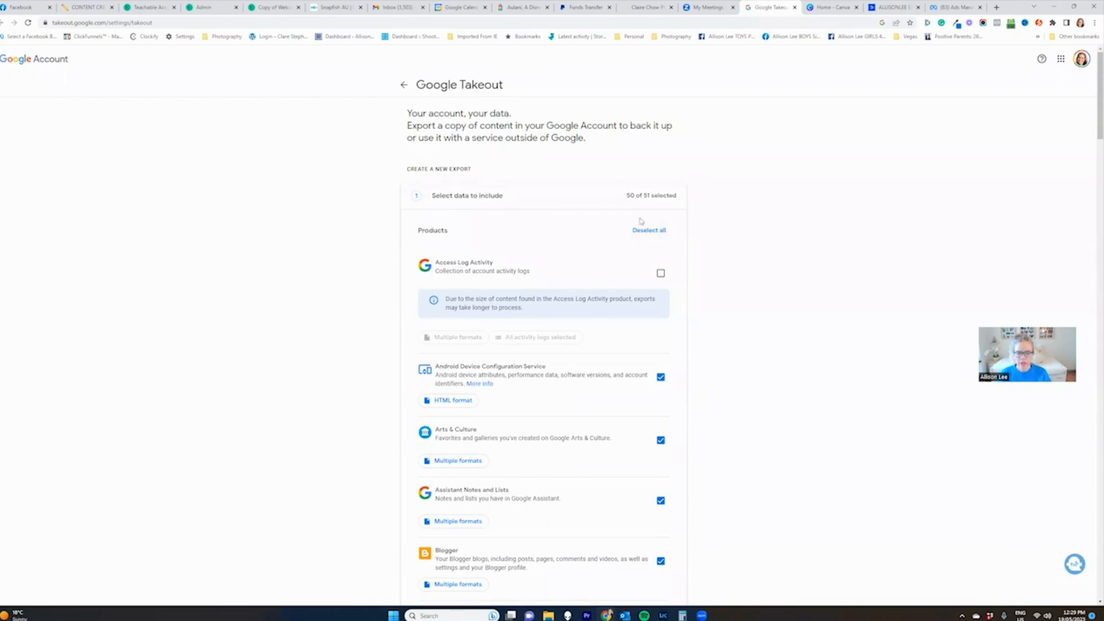
# Deselect all products, include only Google Photos and open its album list.
pyautogui.click(649, 230)
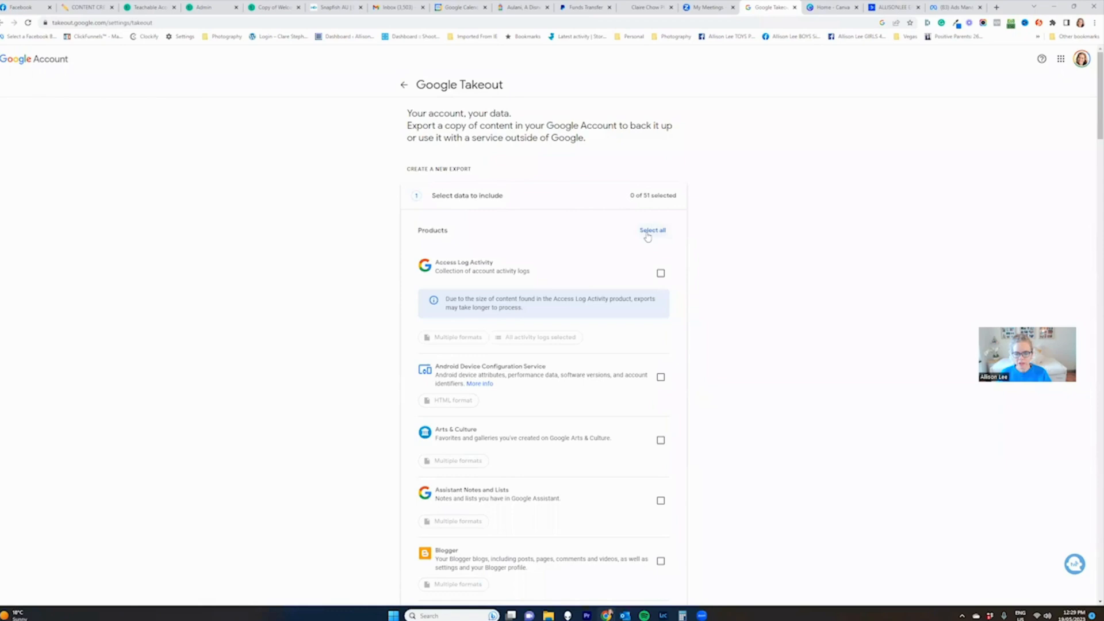
pyautogui.scroll(-3)
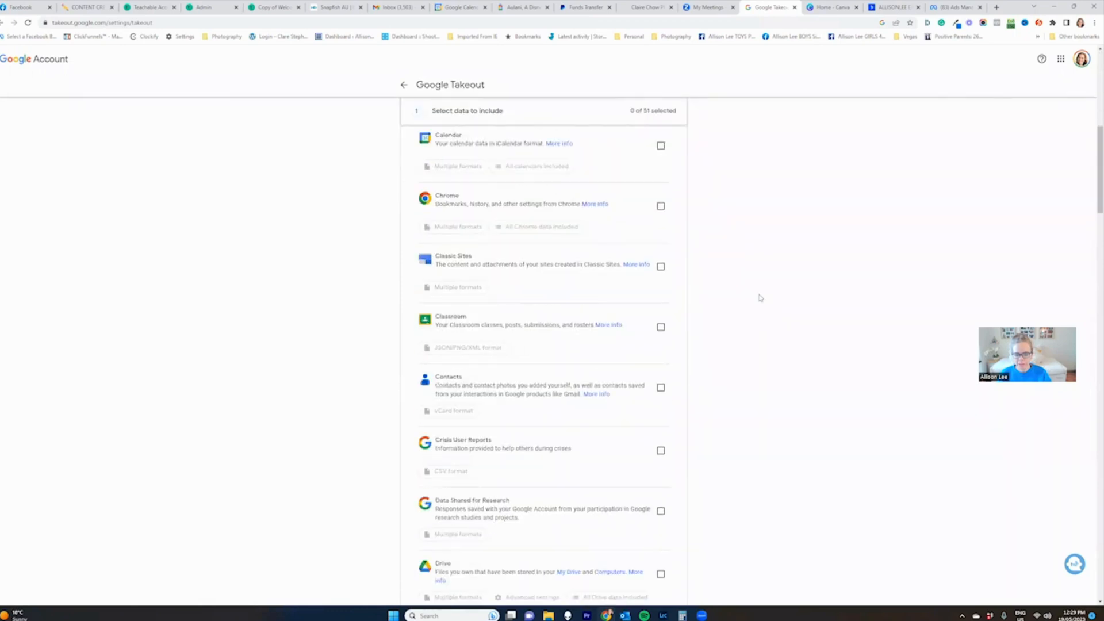
pyautogui.scroll(-3)
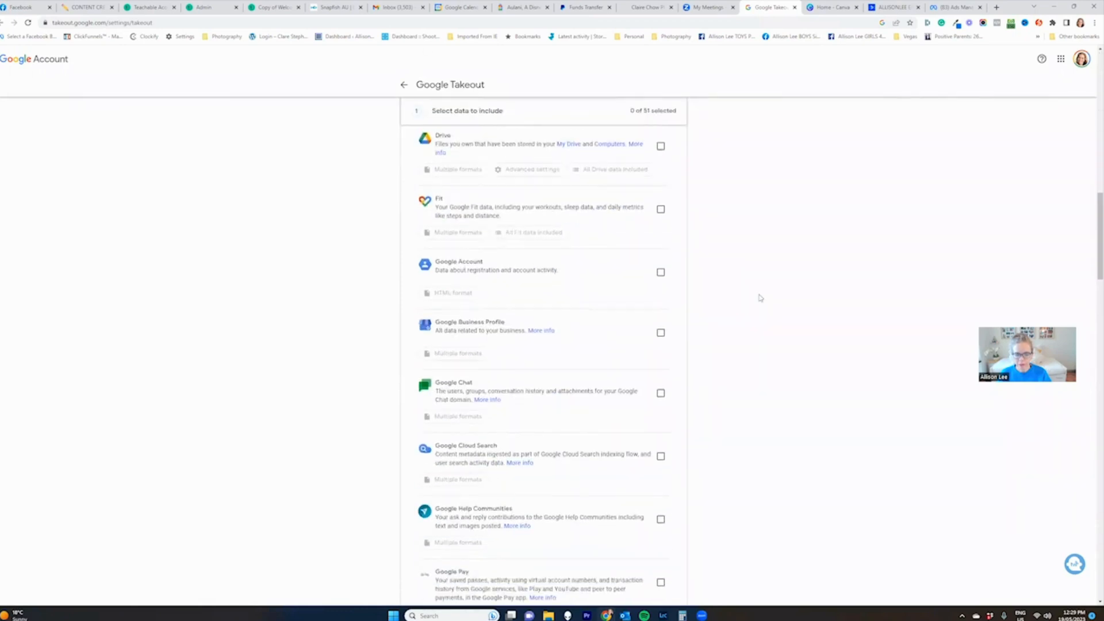
pyautogui.scroll(-3)
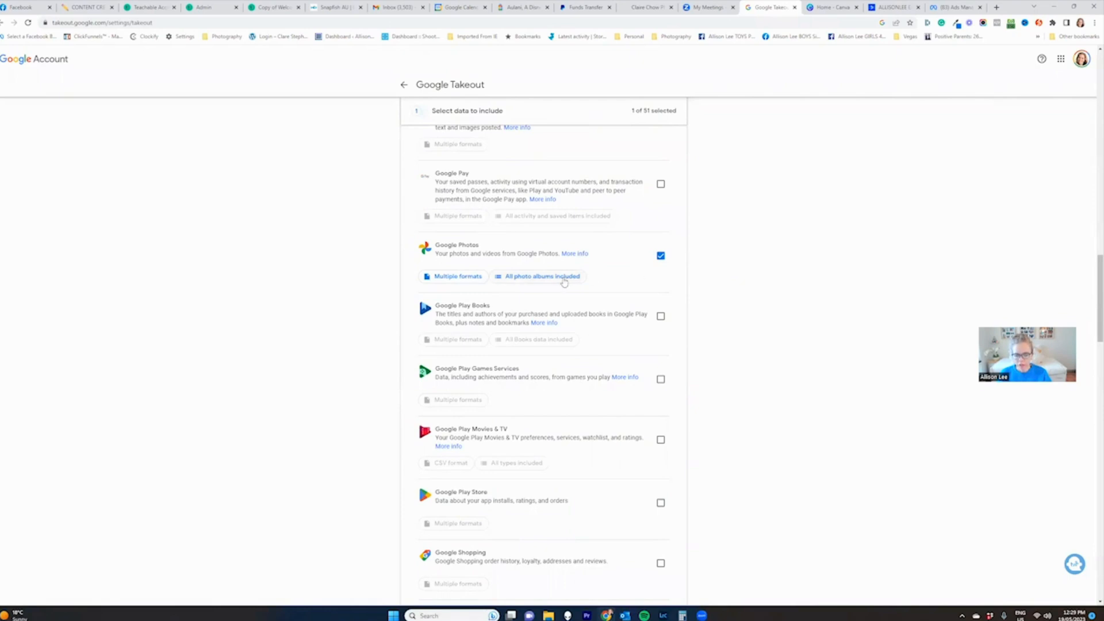
pyautogui.click(541, 276)
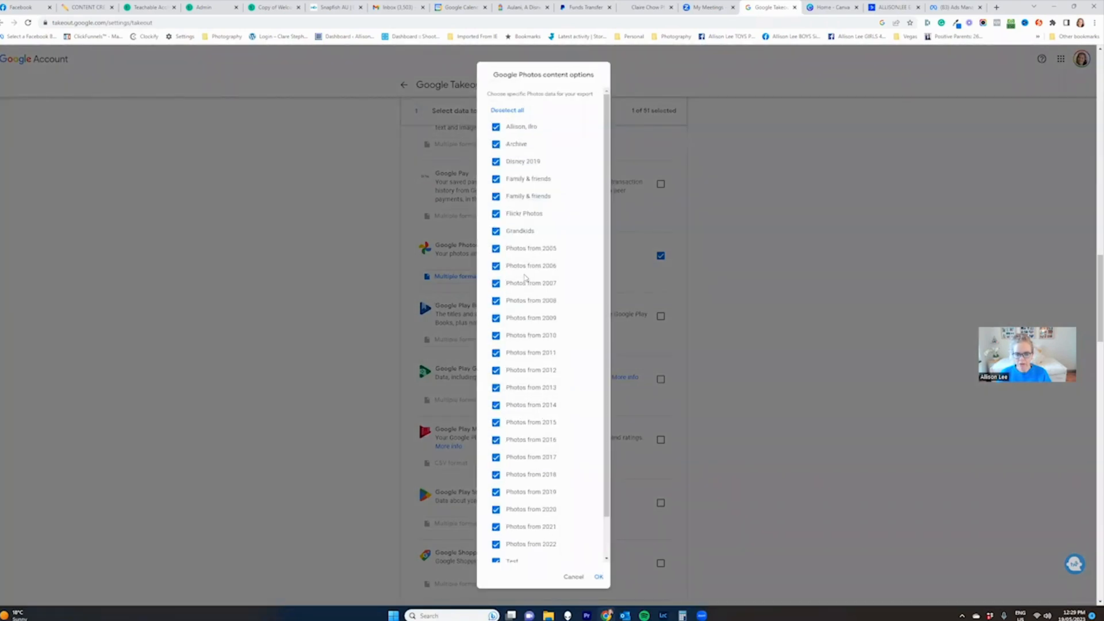
# Keep all photo albums included, confirm with OK and continue to 'Choose file type & destination'.
pyautogui.click(507, 110)
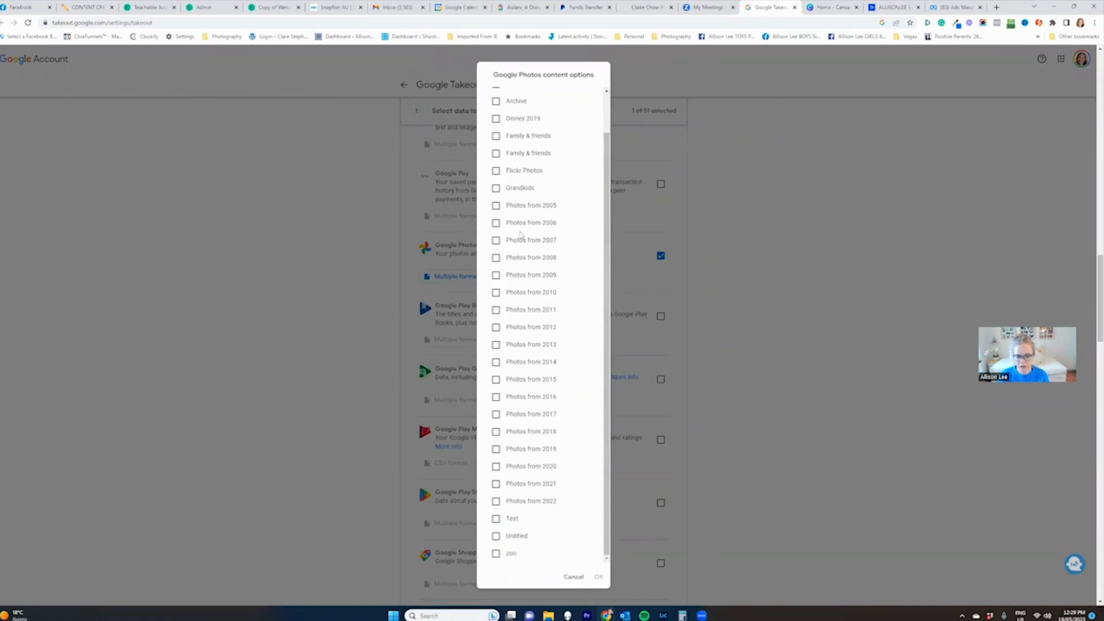
pyautogui.moveTo(581, 550)
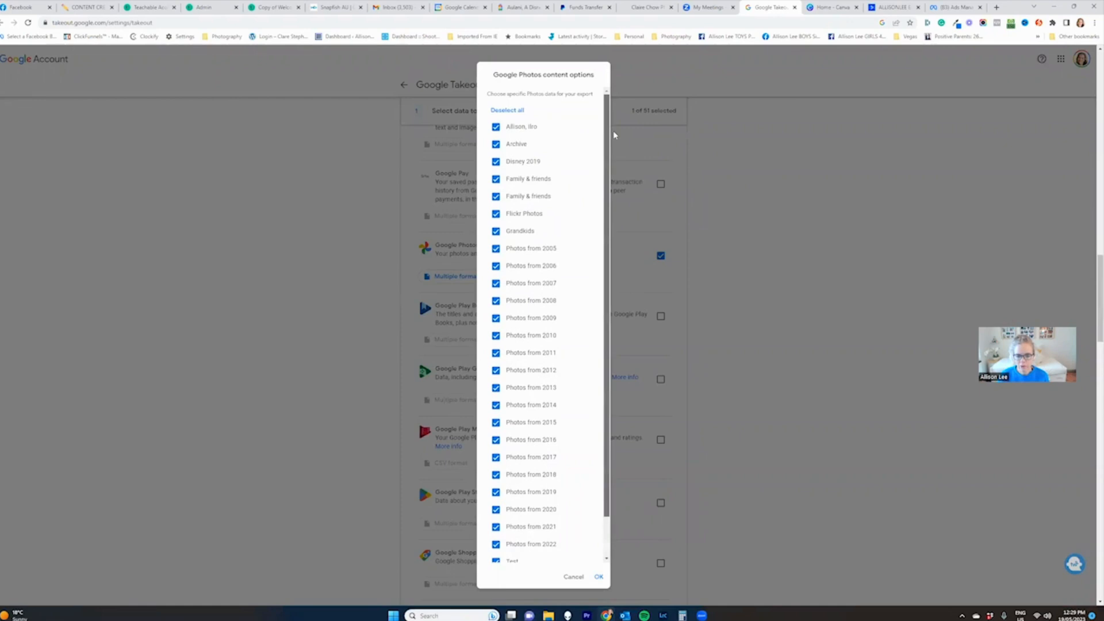
pyautogui.scroll(-3)
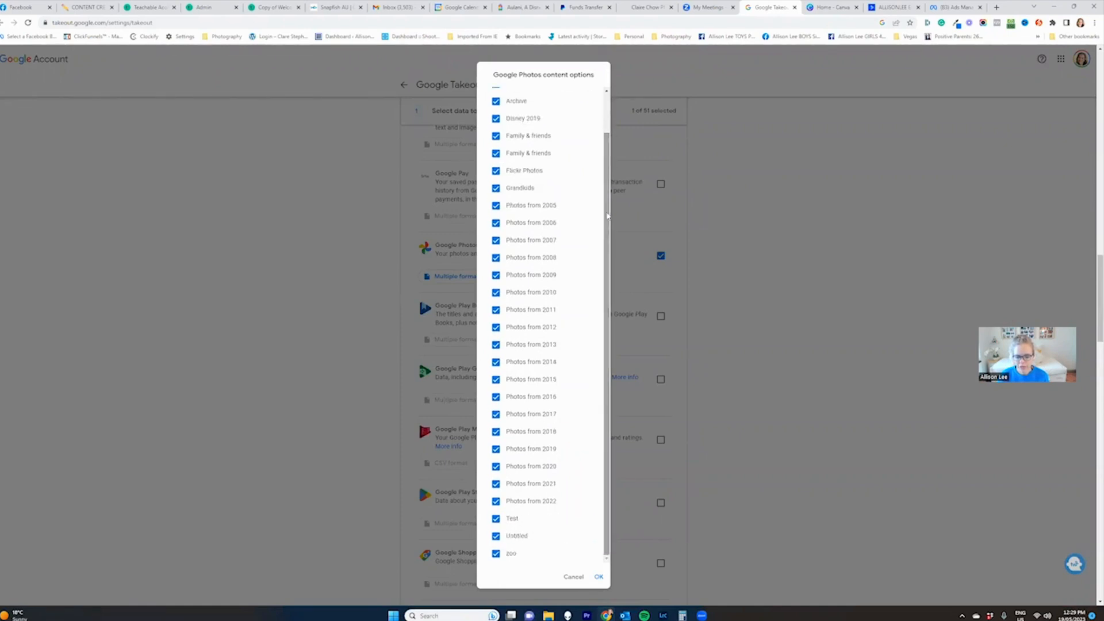
pyautogui.click(598, 576)
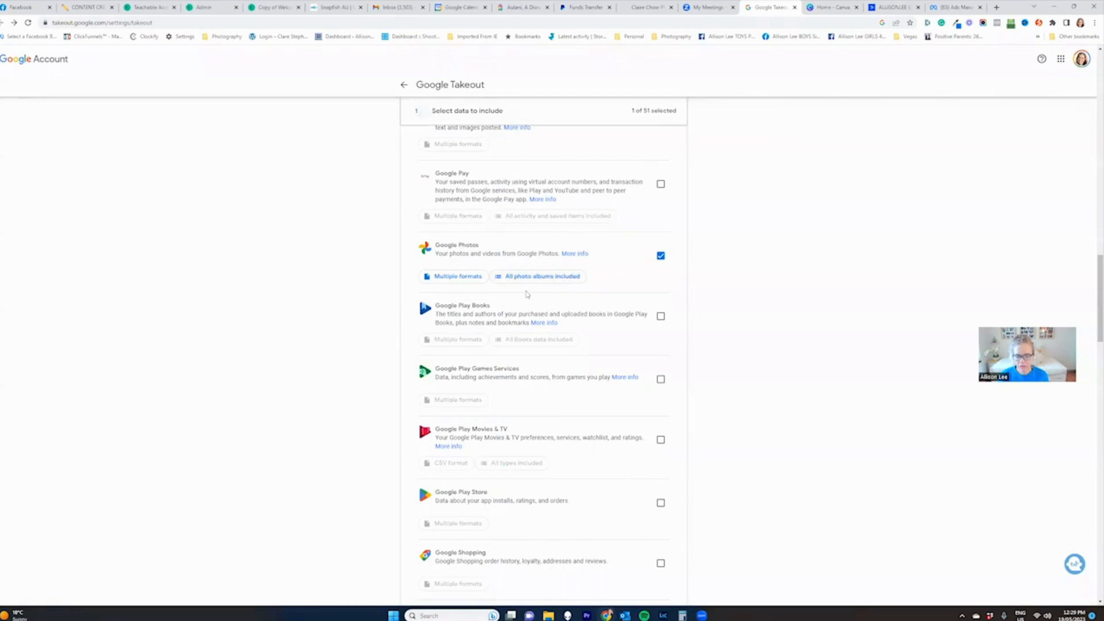
pyautogui.scroll(-3)
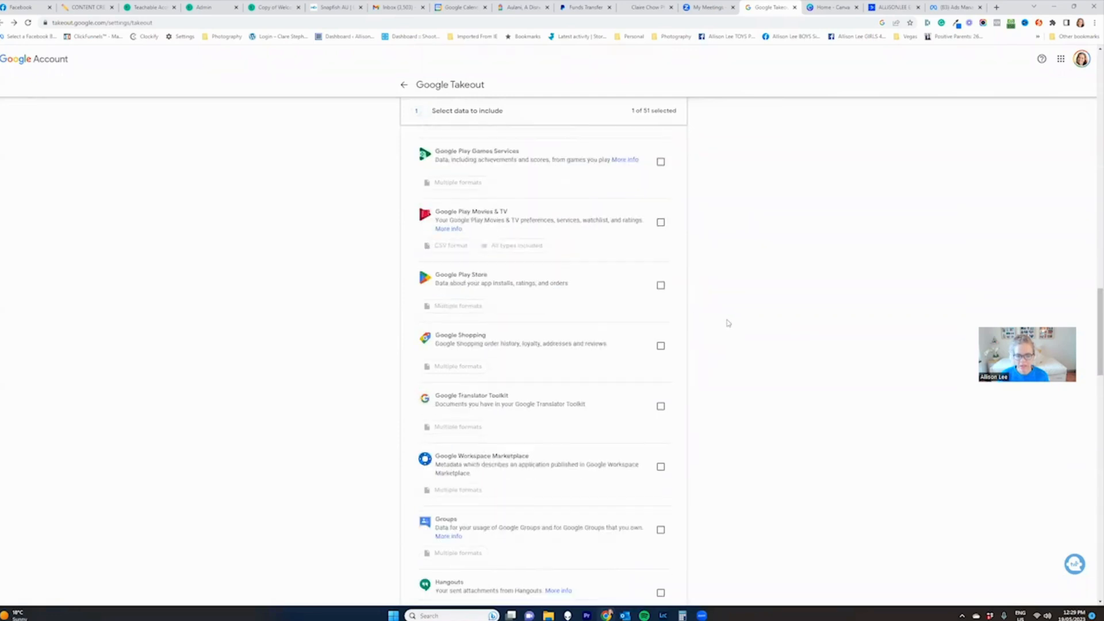
pyautogui.scroll(-3)
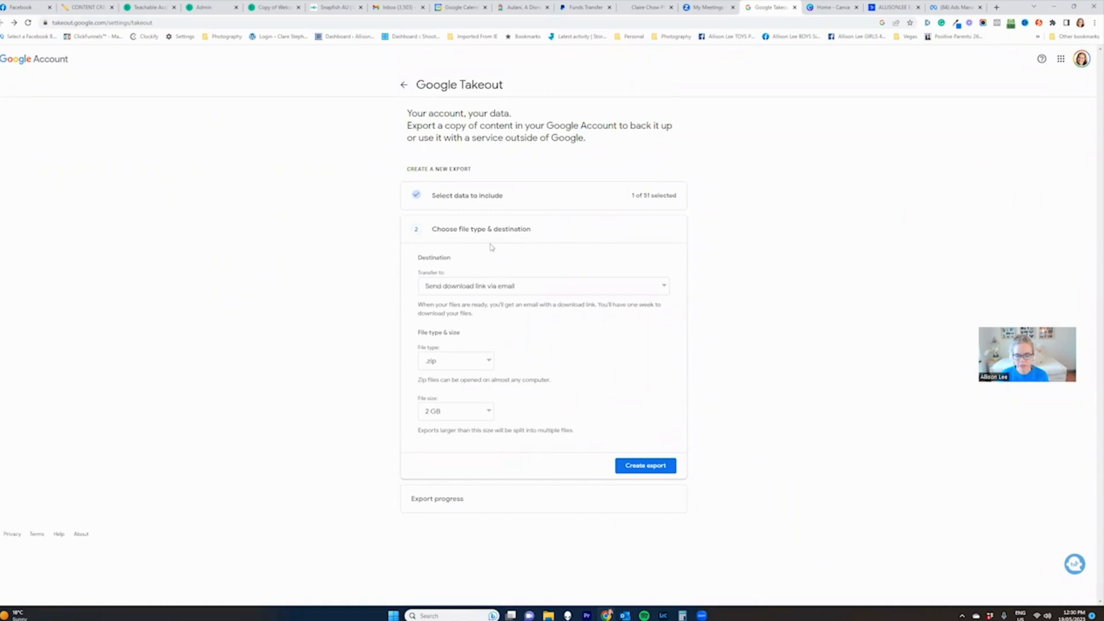
pyautogui.moveTo(535, 290)
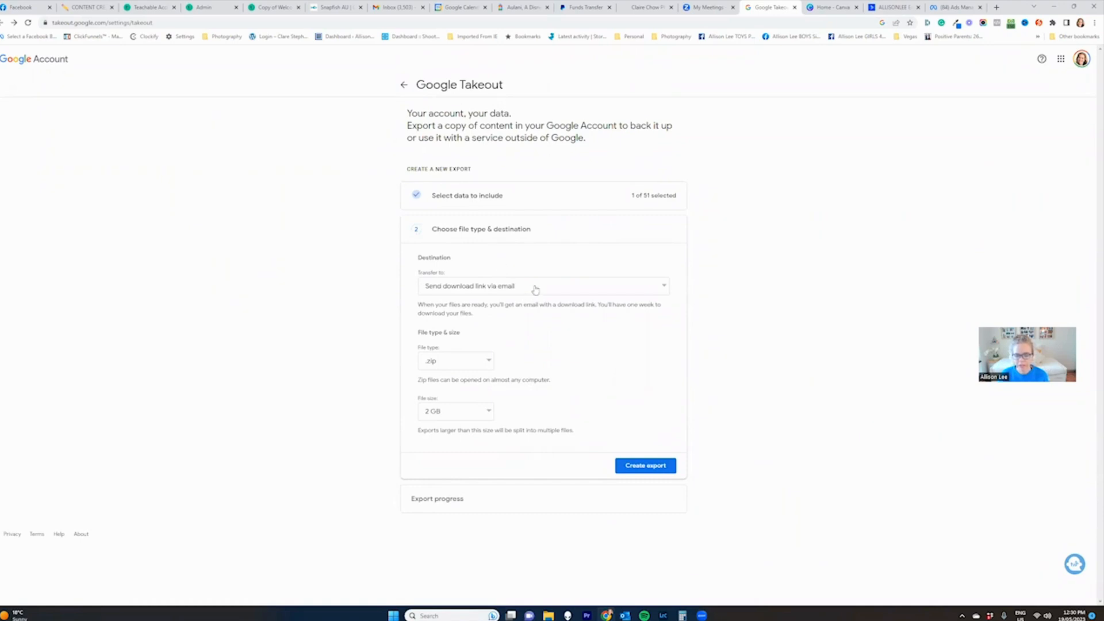
pyautogui.click(542, 287)
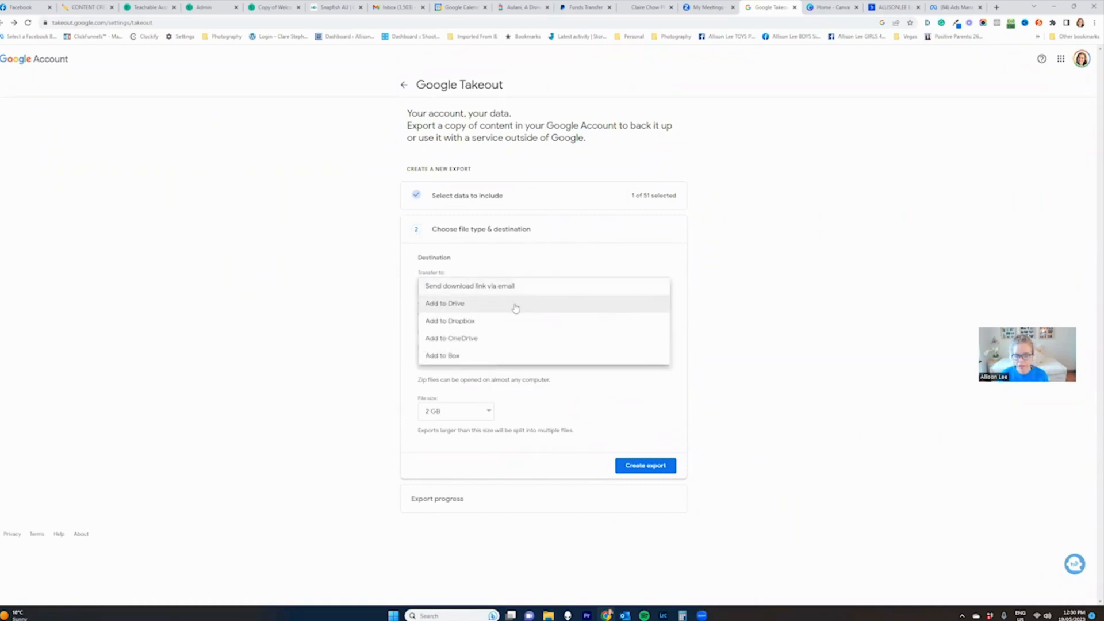
pyautogui.moveTo(511, 324)
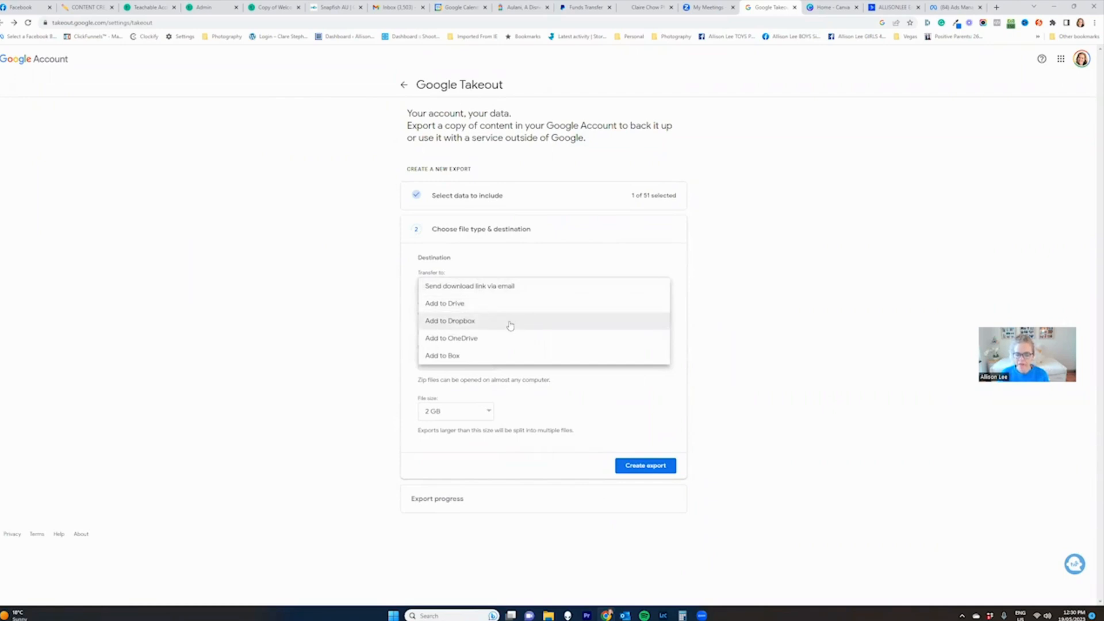
pyautogui.moveTo(805, 266)
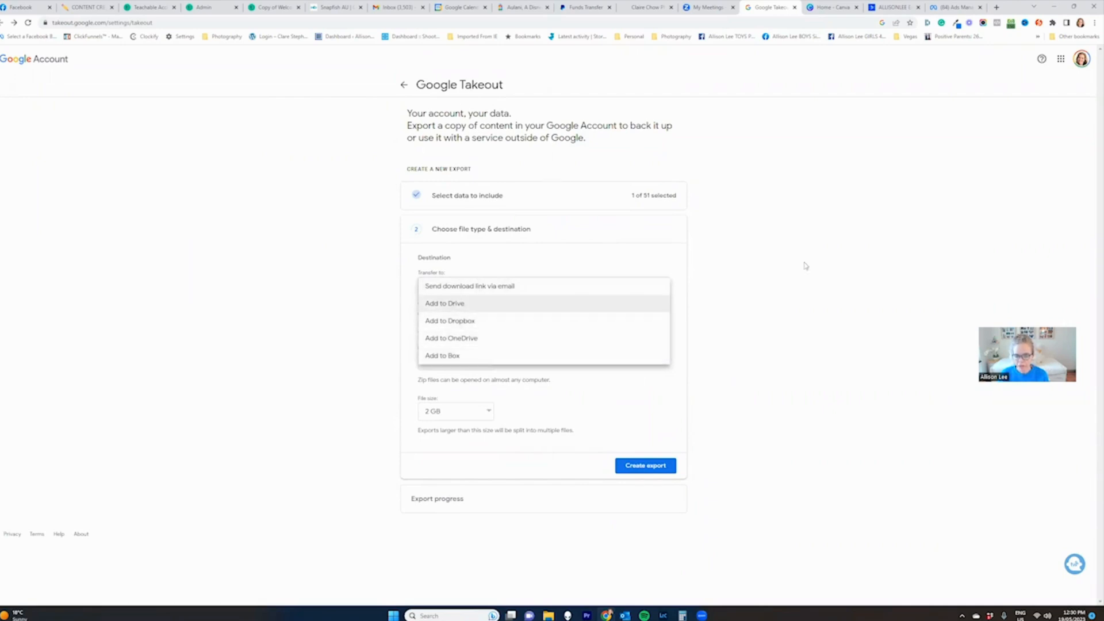
pyautogui.click(469, 287)
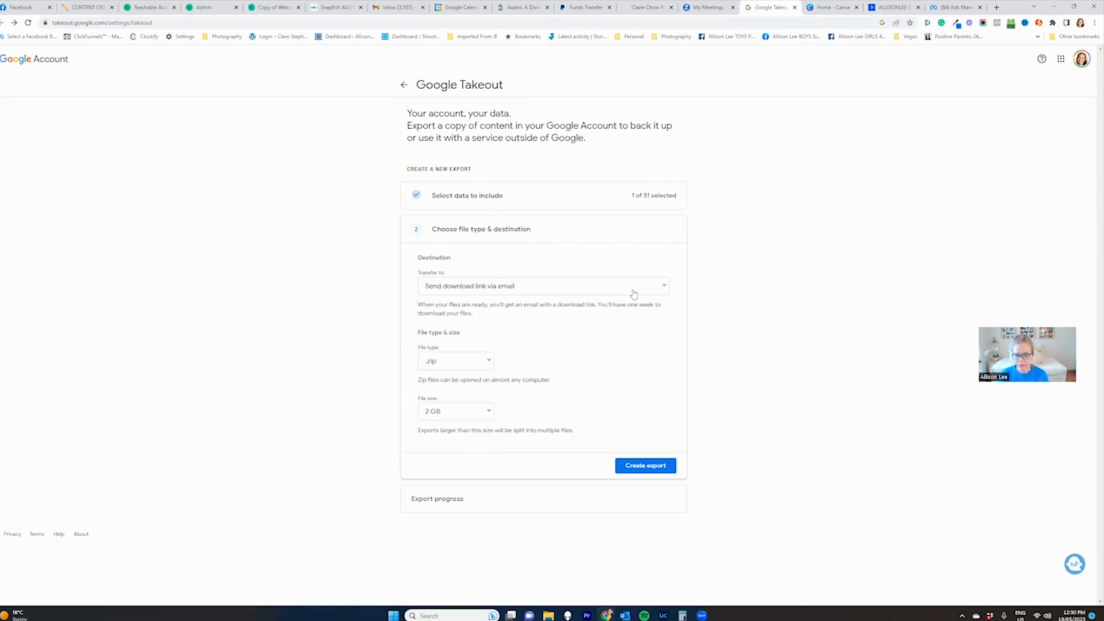
pyautogui.click(455, 412)
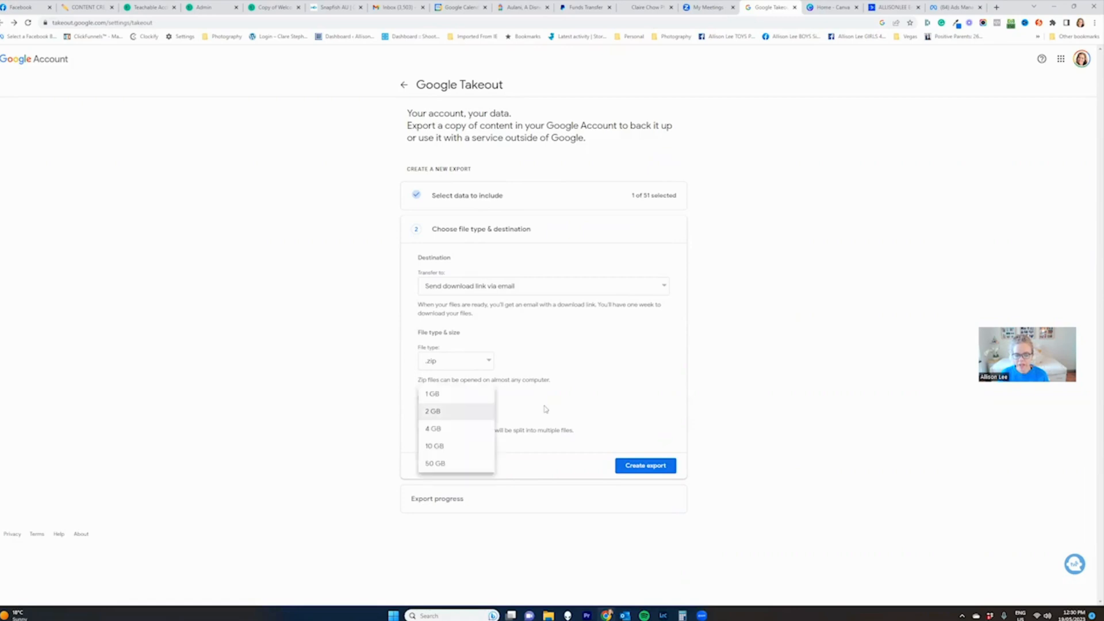
pyautogui.click(433, 410)
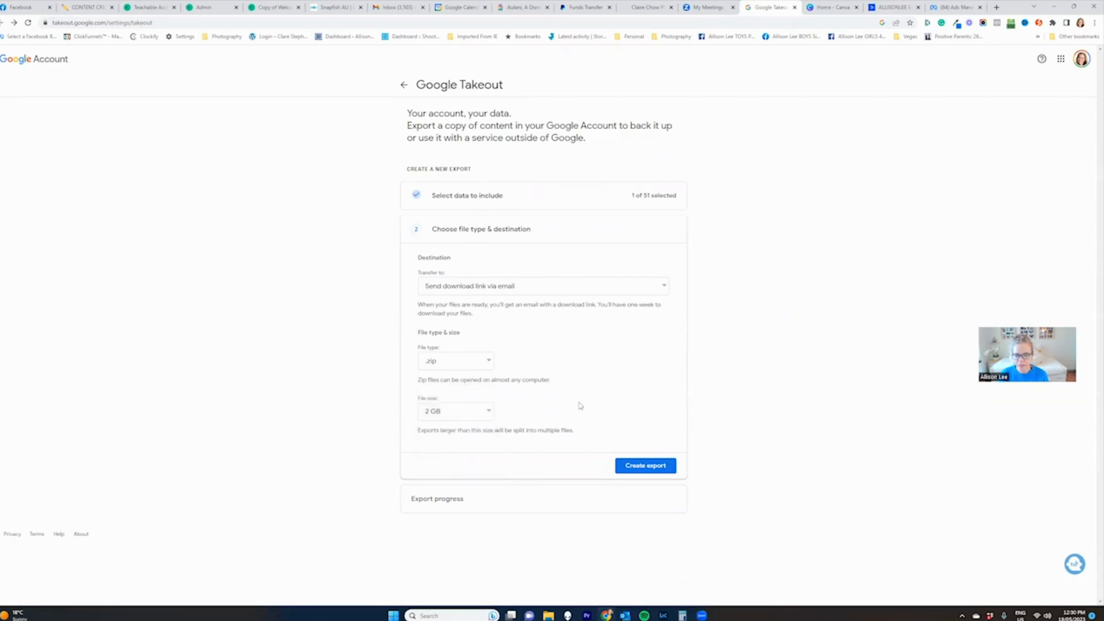
pyautogui.click(456, 411)
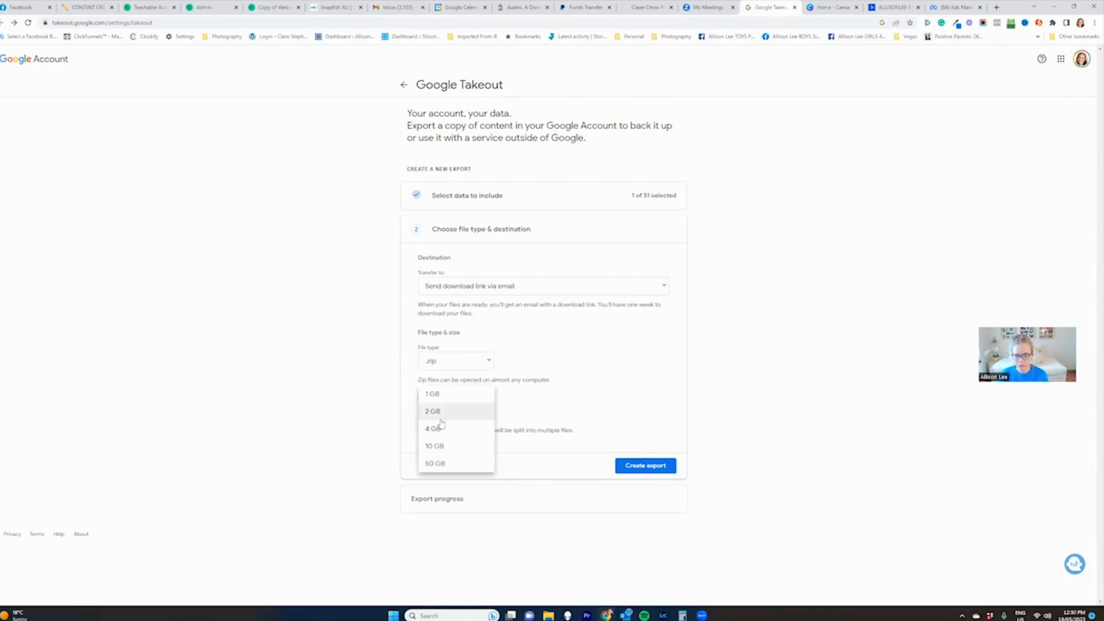
pyautogui.click(432, 411)
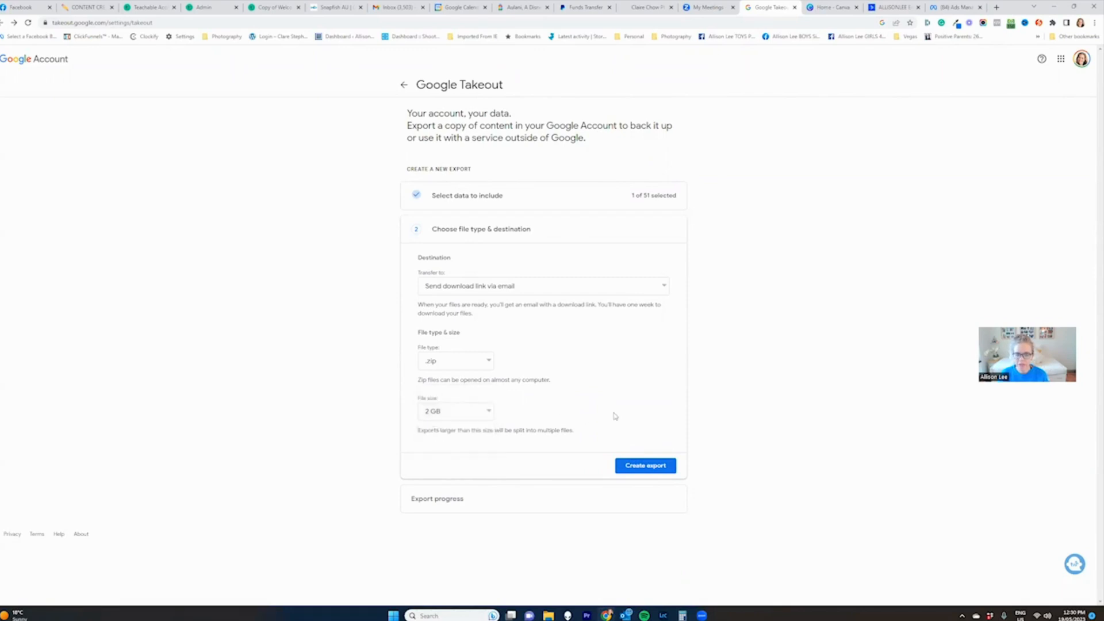
pyautogui.click(455, 412)
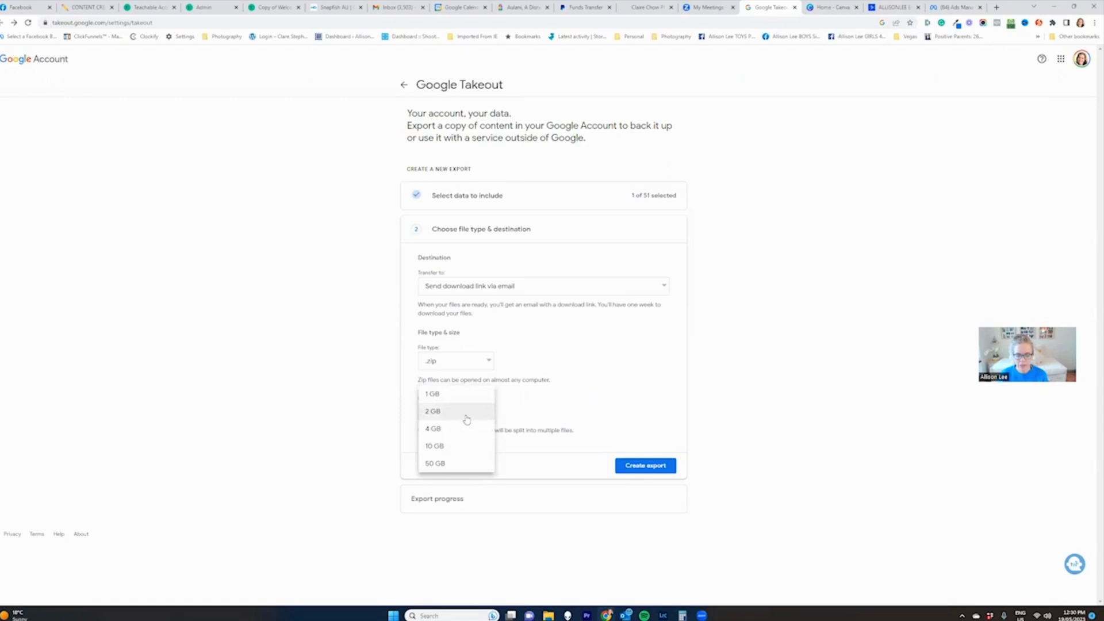
pyautogui.moveTo(582, 404)
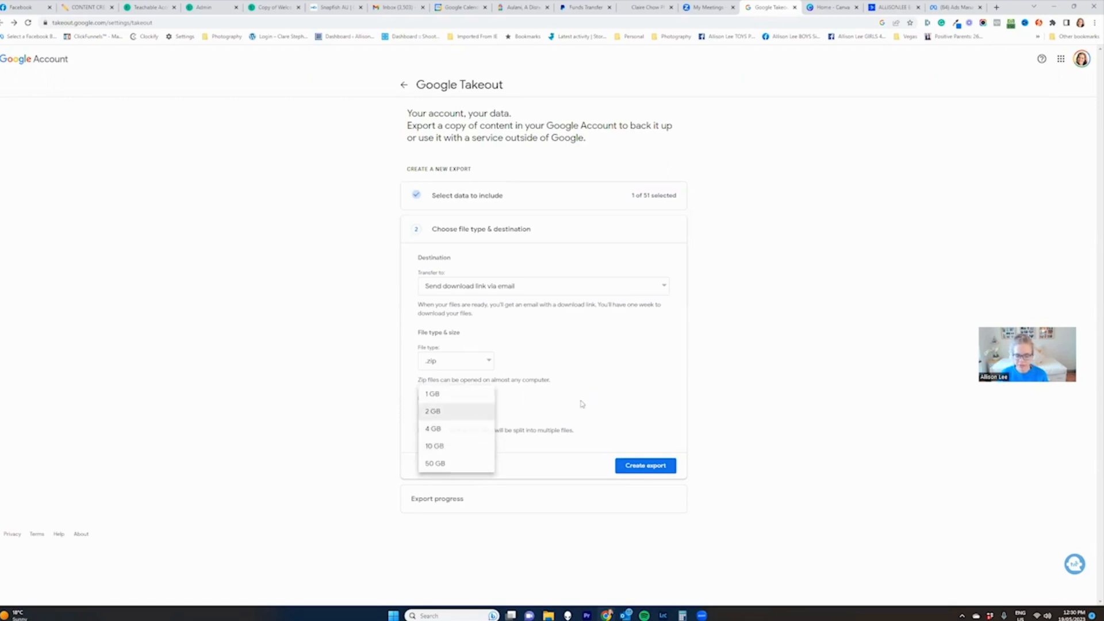
pyautogui.click(433, 410)
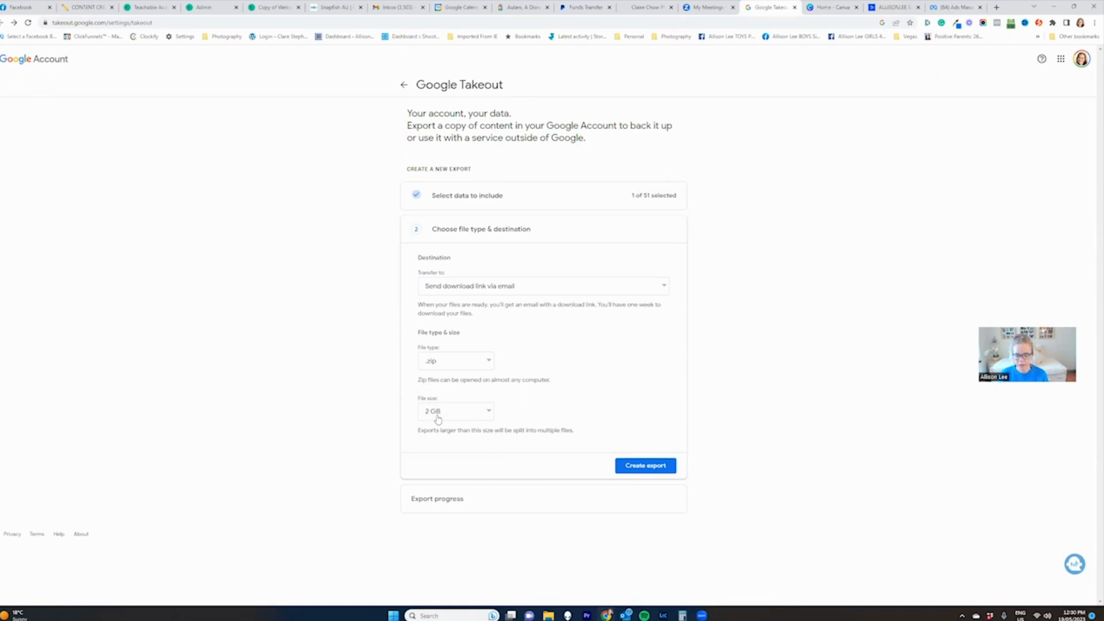
pyautogui.moveTo(659, 397)
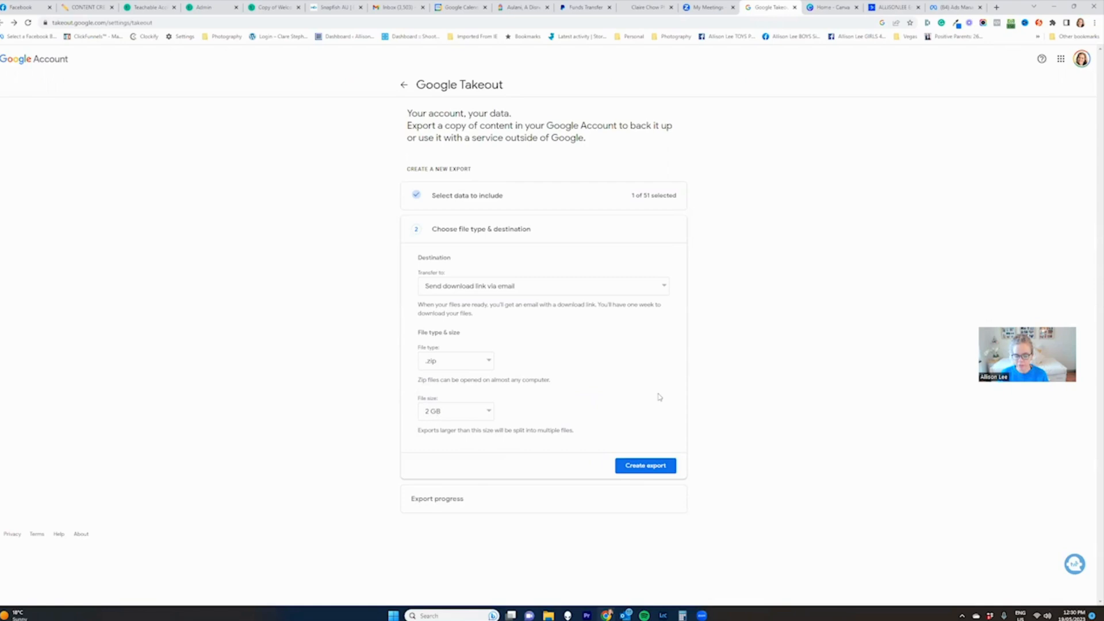
pyautogui.moveTo(610, 403)
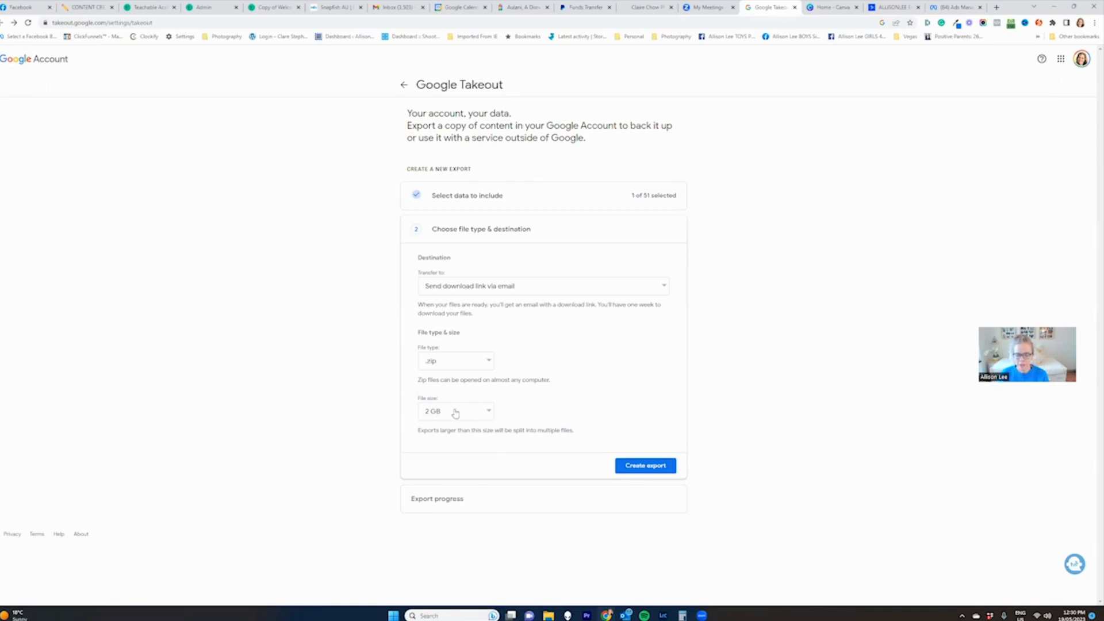
pyautogui.moveTo(444, 418)
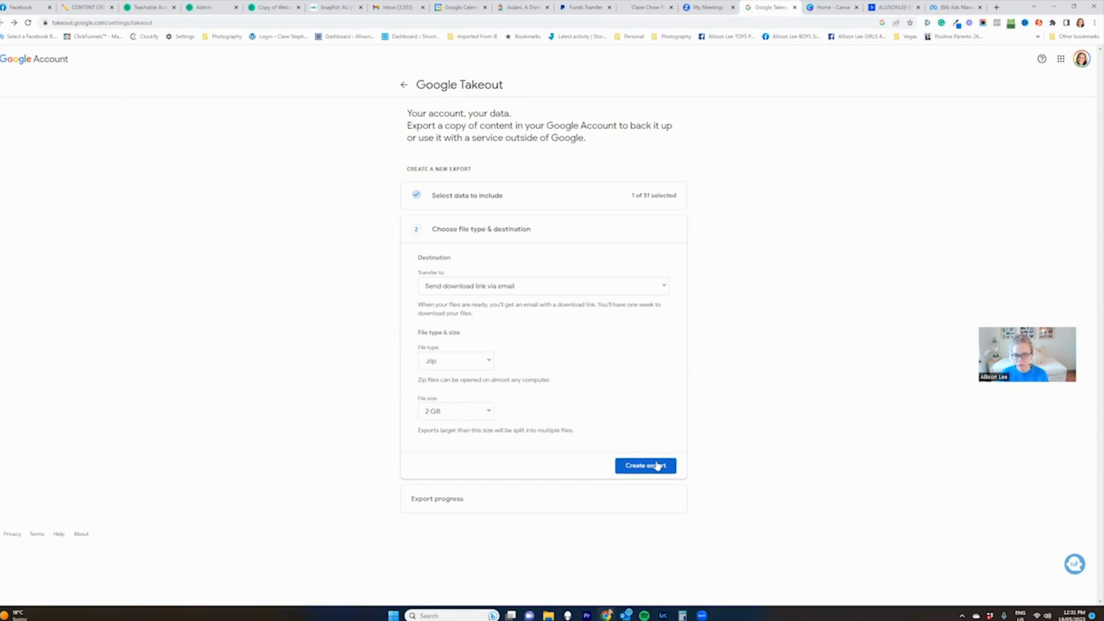
pyautogui.moveTo(645, 469)
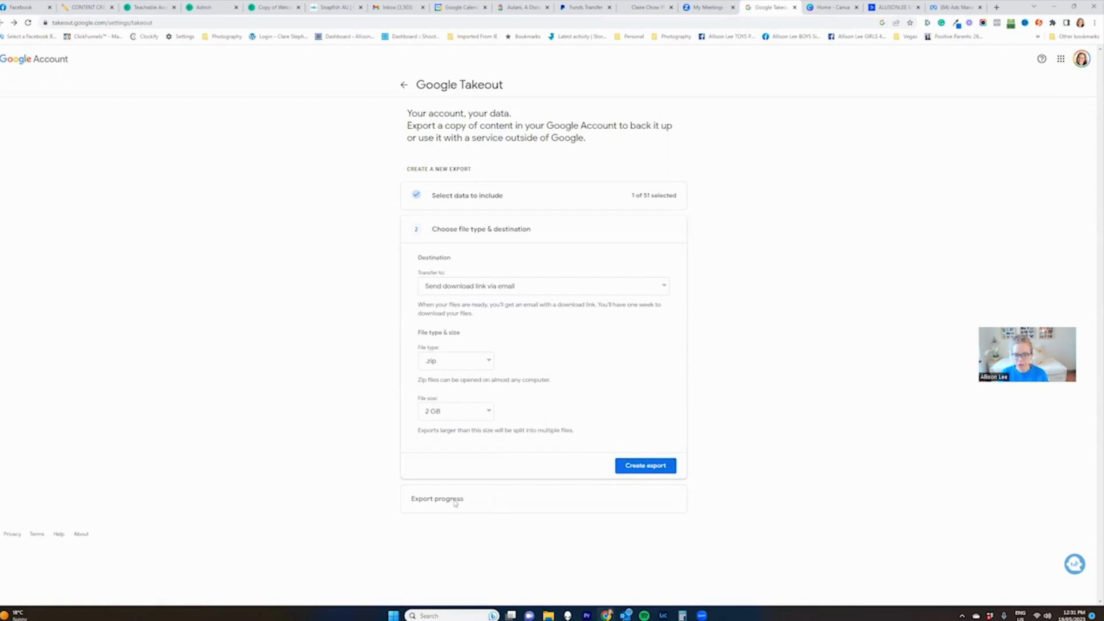
pyautogui.moveTo(649, 508)
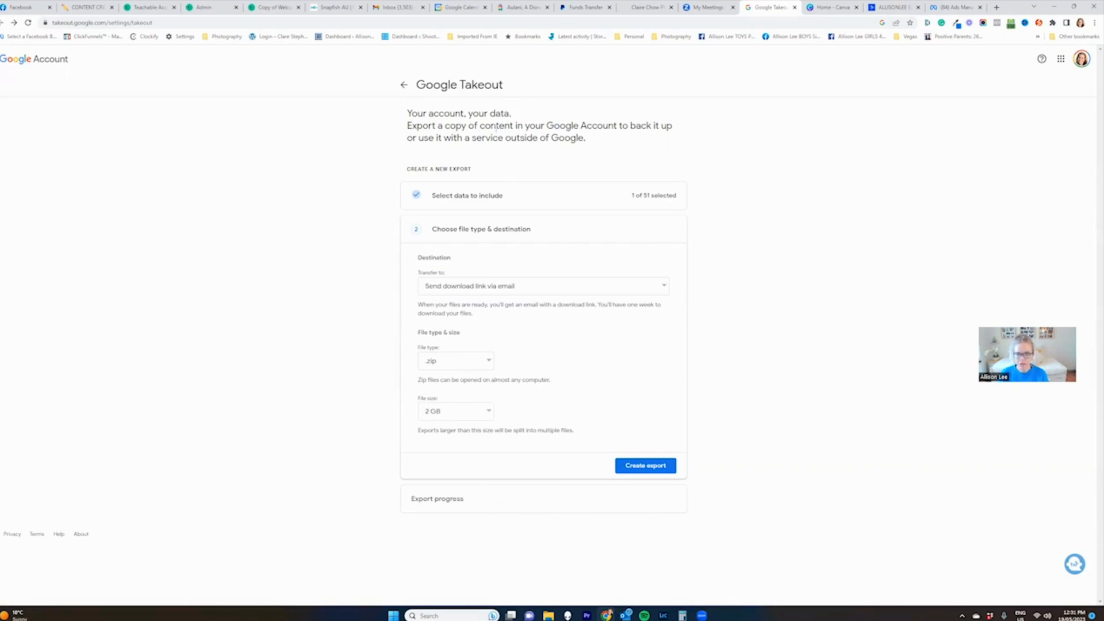
pyautogui.moveTo(806, 287)
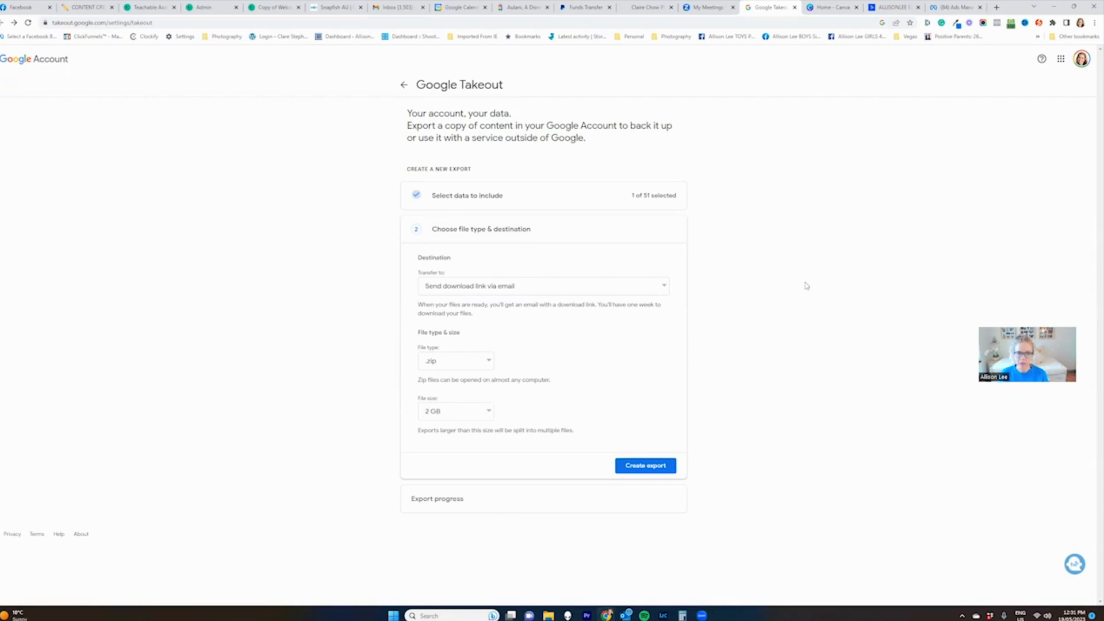
pyautogui.moveTo(585, 365)
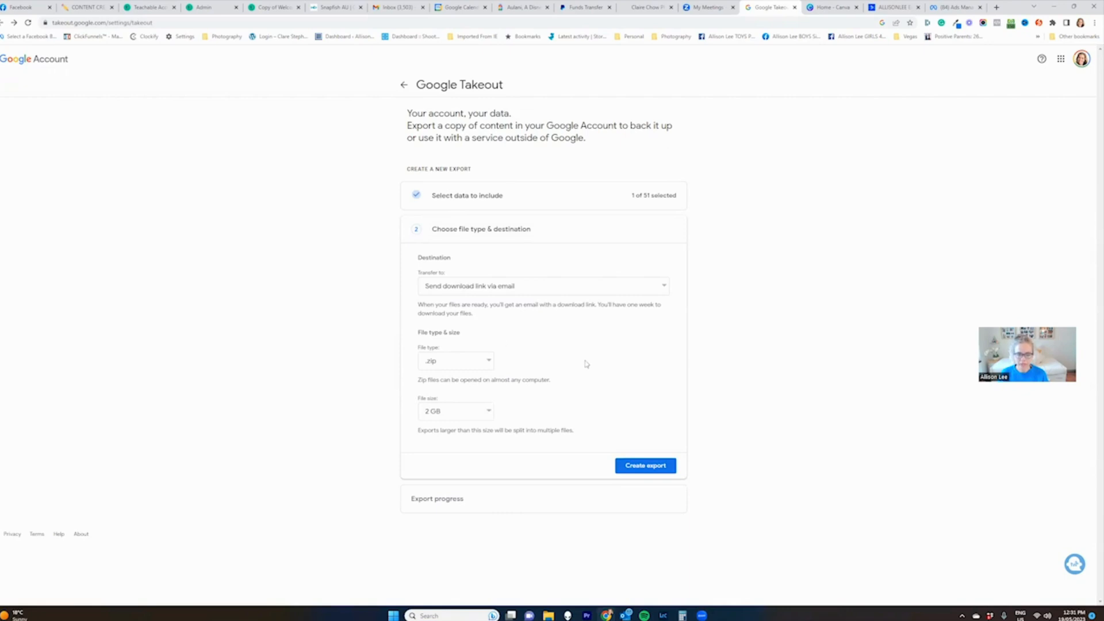
pyautogui.moveTo(895, 165)
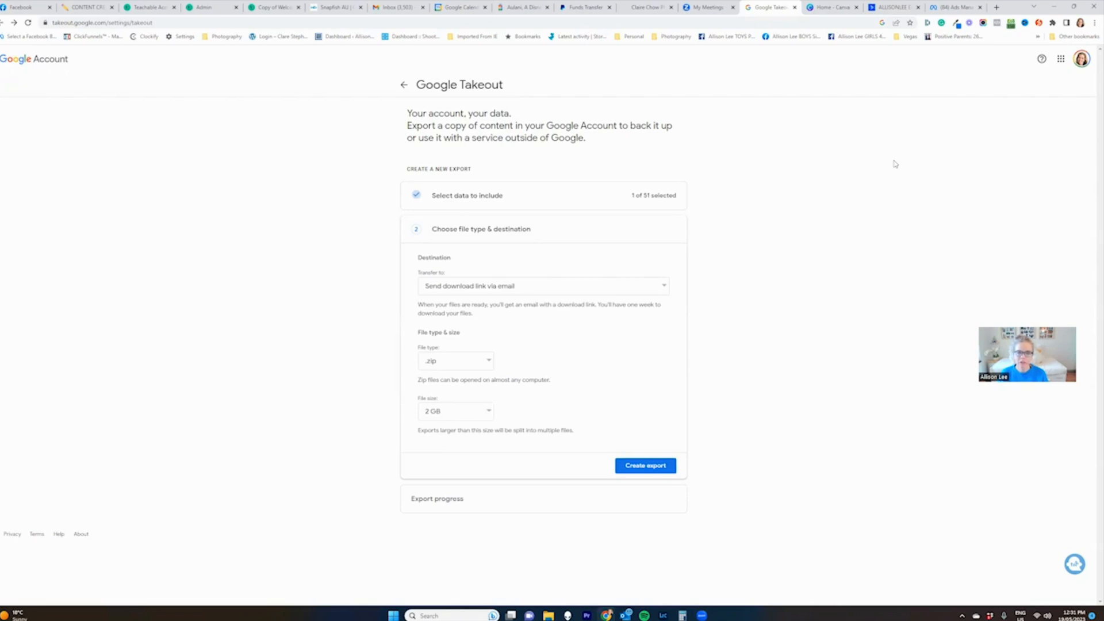
pyautogui.moveTo(860, 233)
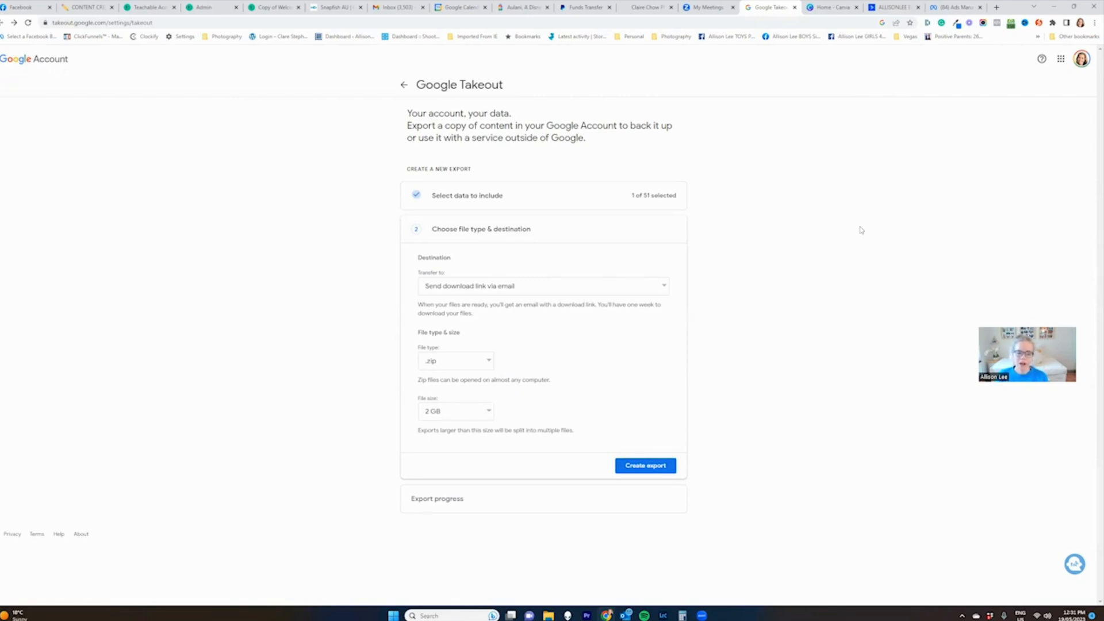
pyautogui.moveTo(861, 234)
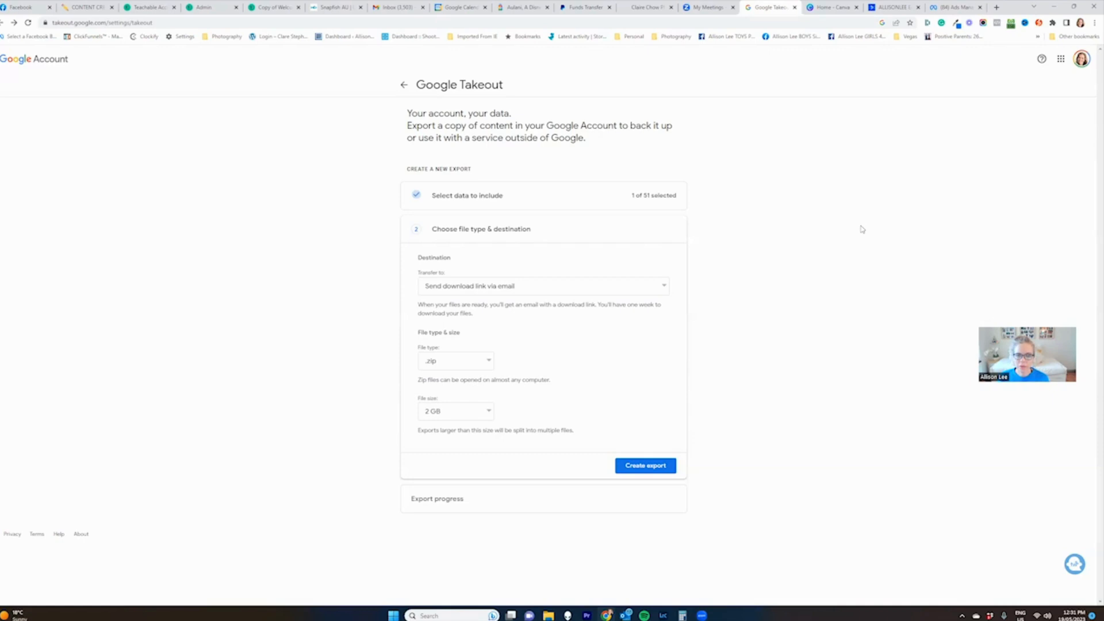
pyautogui.moveTo(807, 425)
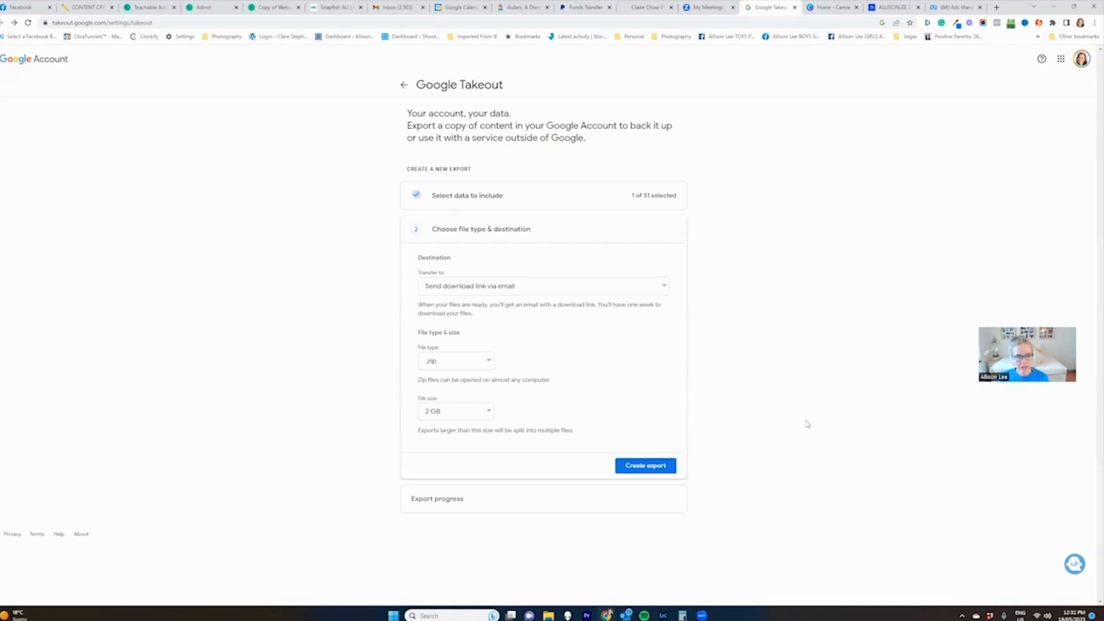